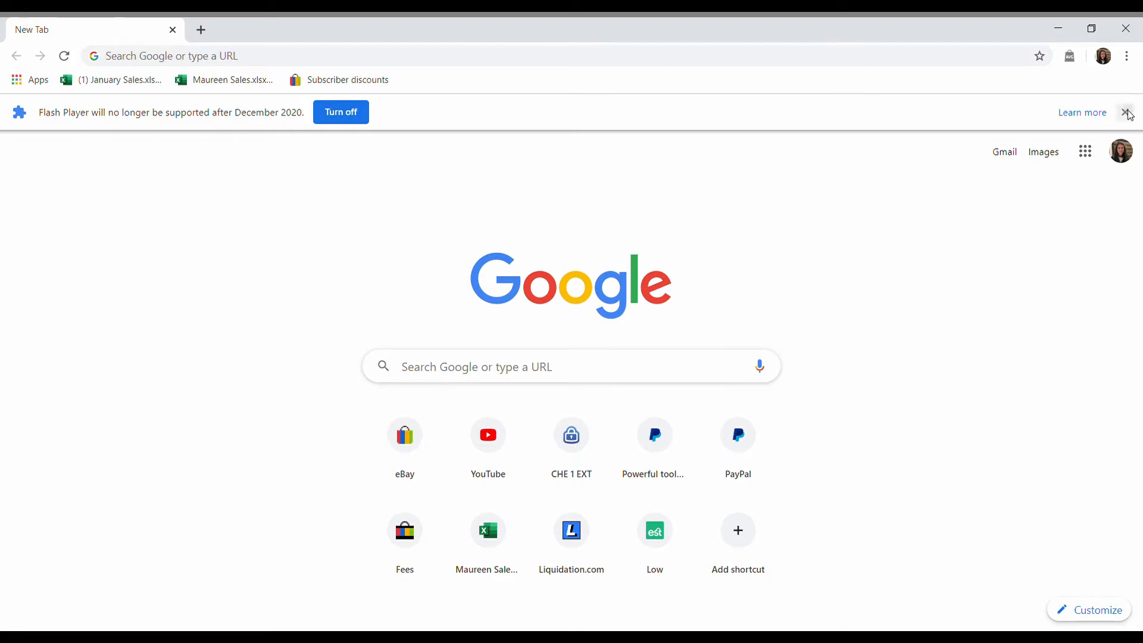
Step: Reach Seller Hub's Manage all orders page showing 159 orders from the last 90 days
{"action": "left_click", "coordinate": [1128, 112]}
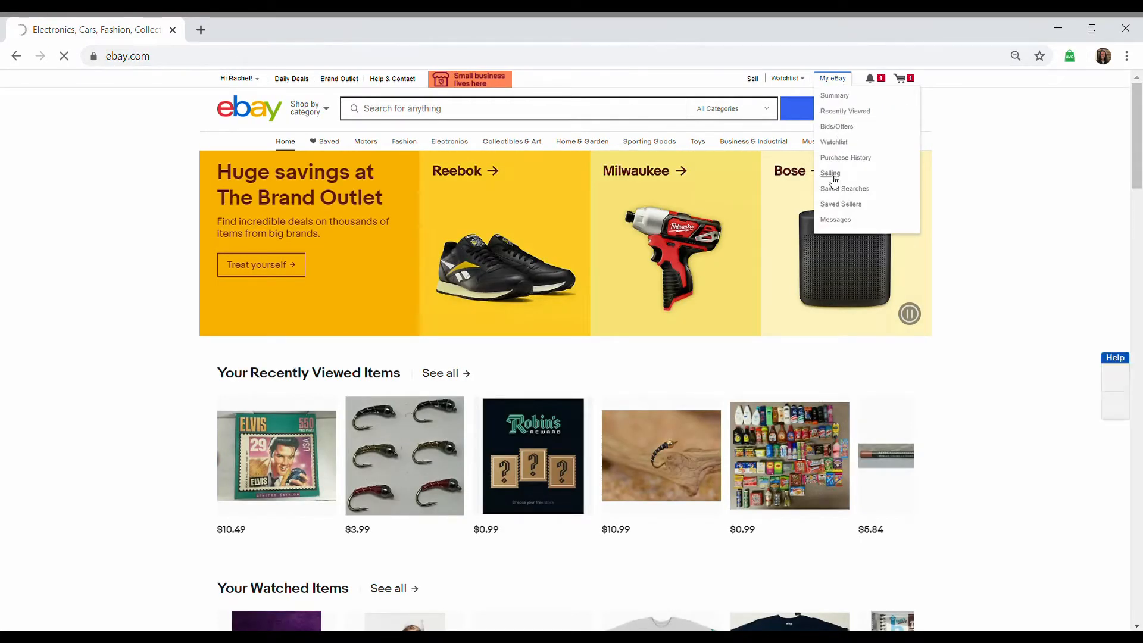
{"action": "left_click", "coordinate": [830, 174]}
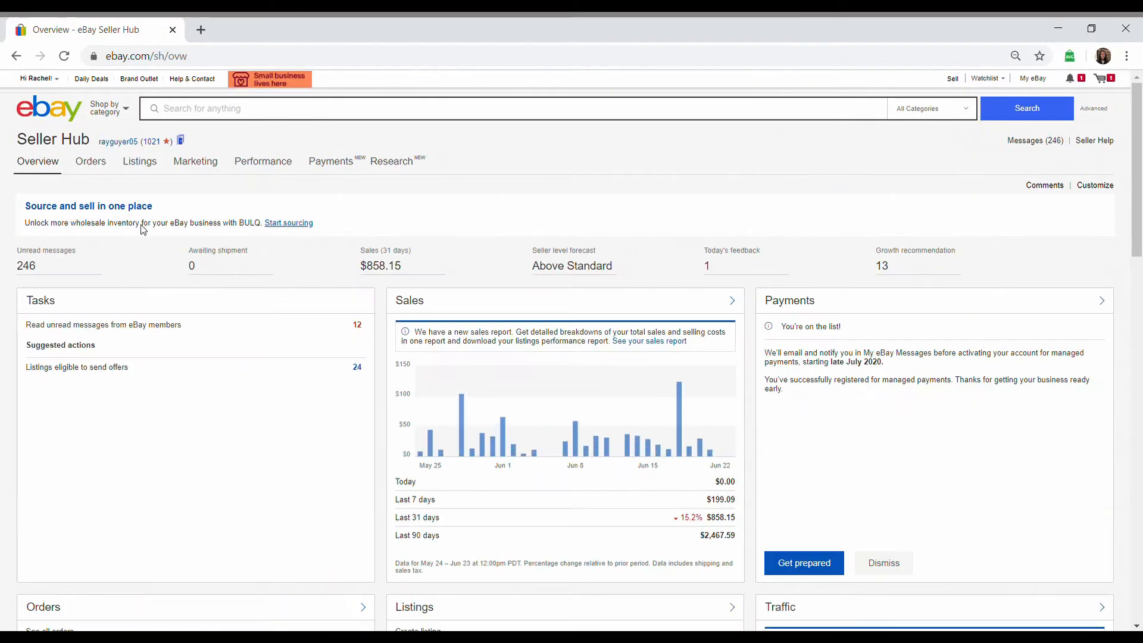
{"action": "left_click", "coordinate": [89, 161]}
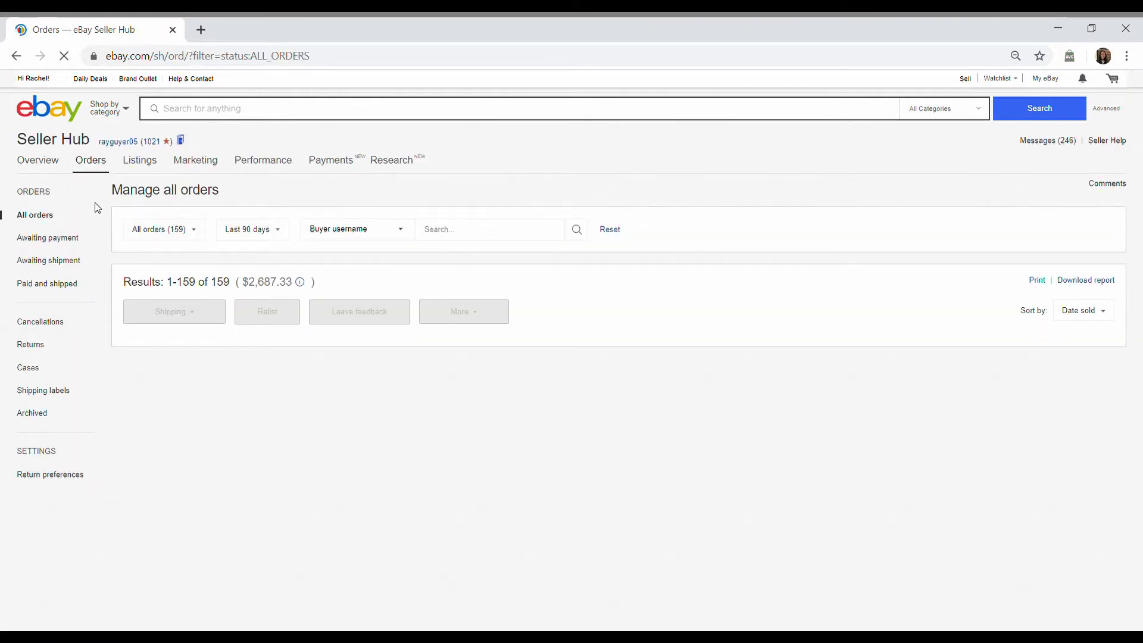
{"action": "mouse_move", "coordinate": [290, 183]}
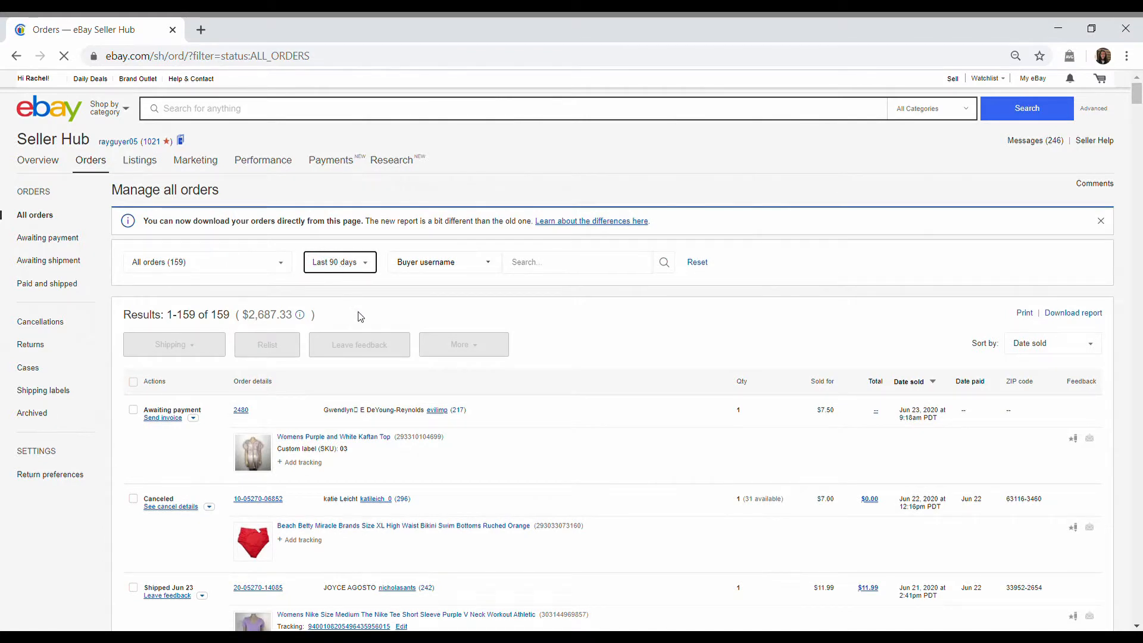
Step: Filter orders to Last month (72 orders) and download their orders report
{"action": "left_click", "coordinate": [340, 262]}
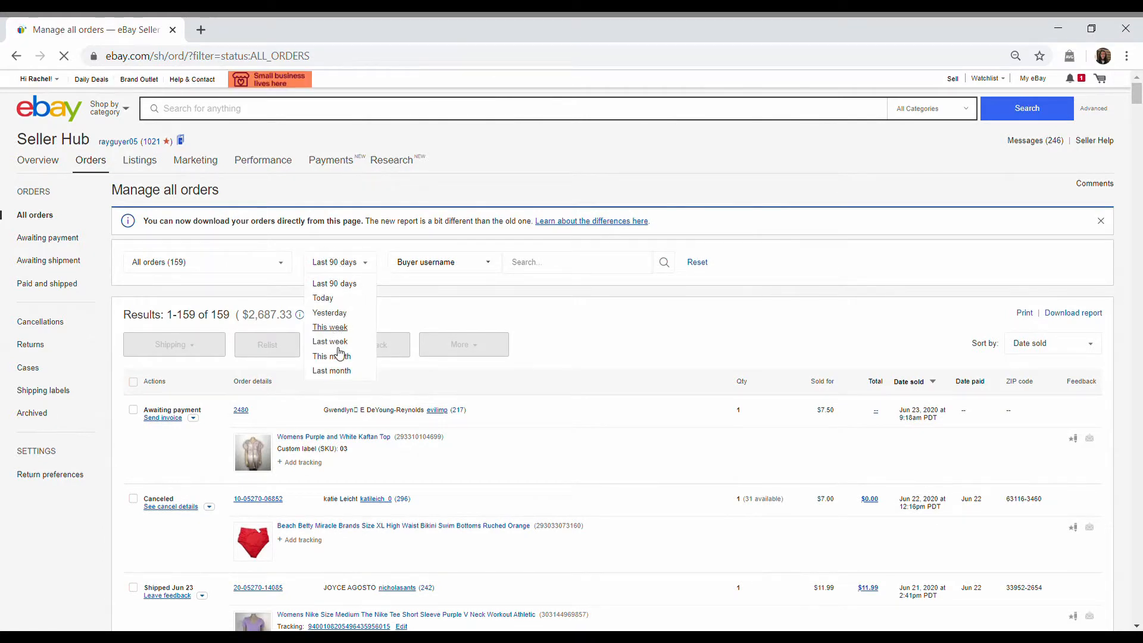
{"action": "left_click", "coordinate": [332, 370]}
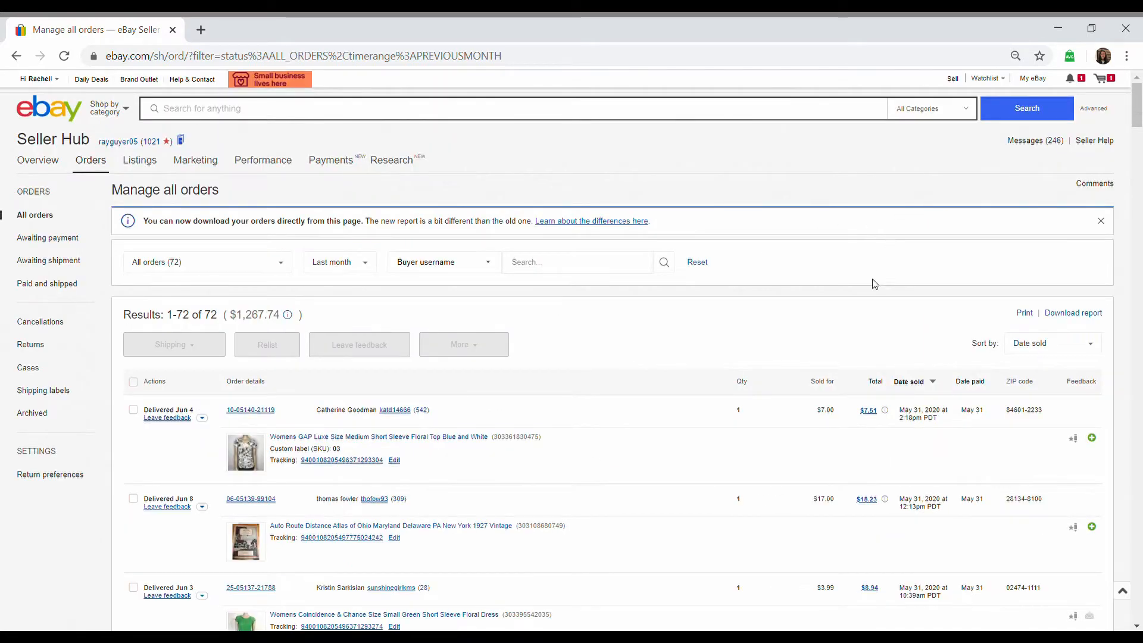
{"action": "scroll", "scroll_direction": "down", "scroll_amount": 3}
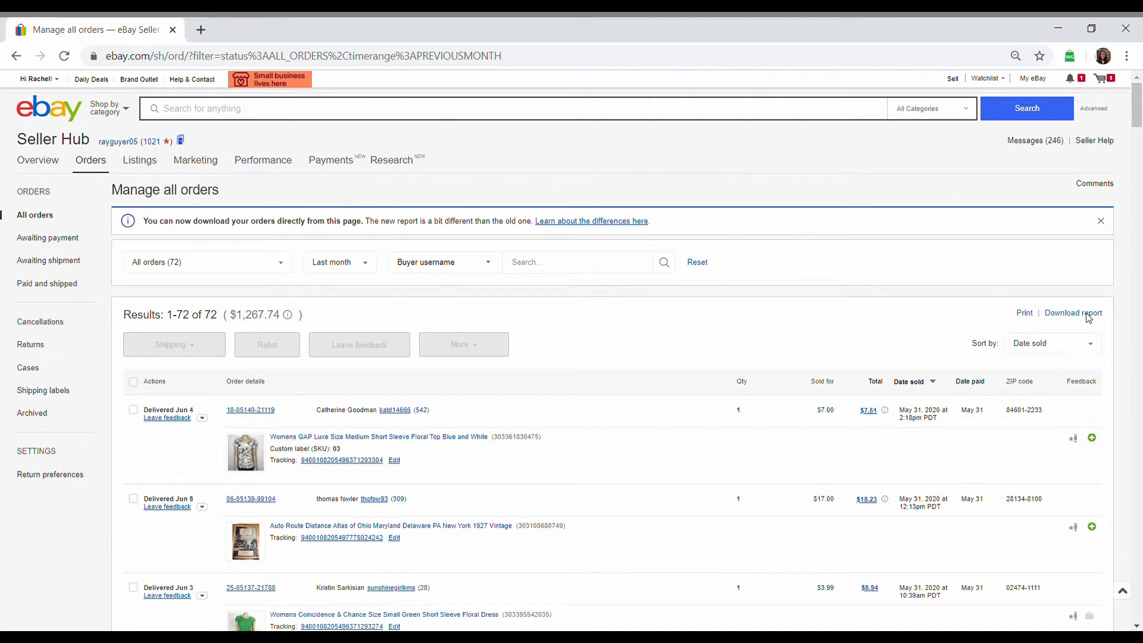
{"action": "left_click", "coordinate": [1073, 313]}
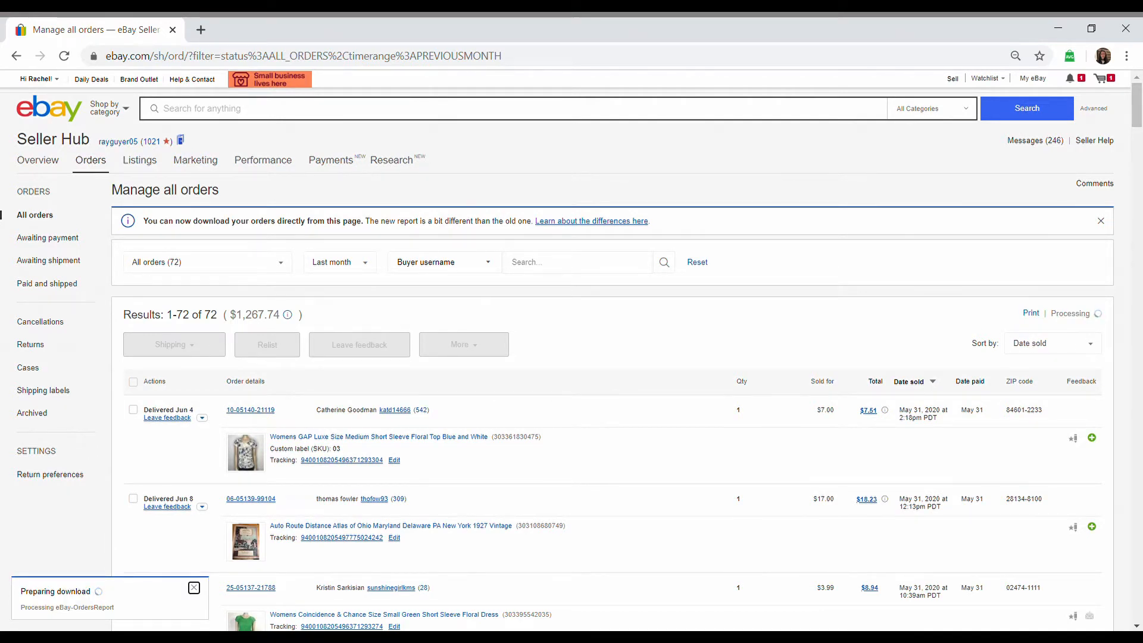
{"action": "mouse_move", "coordinate": [123, 581]}
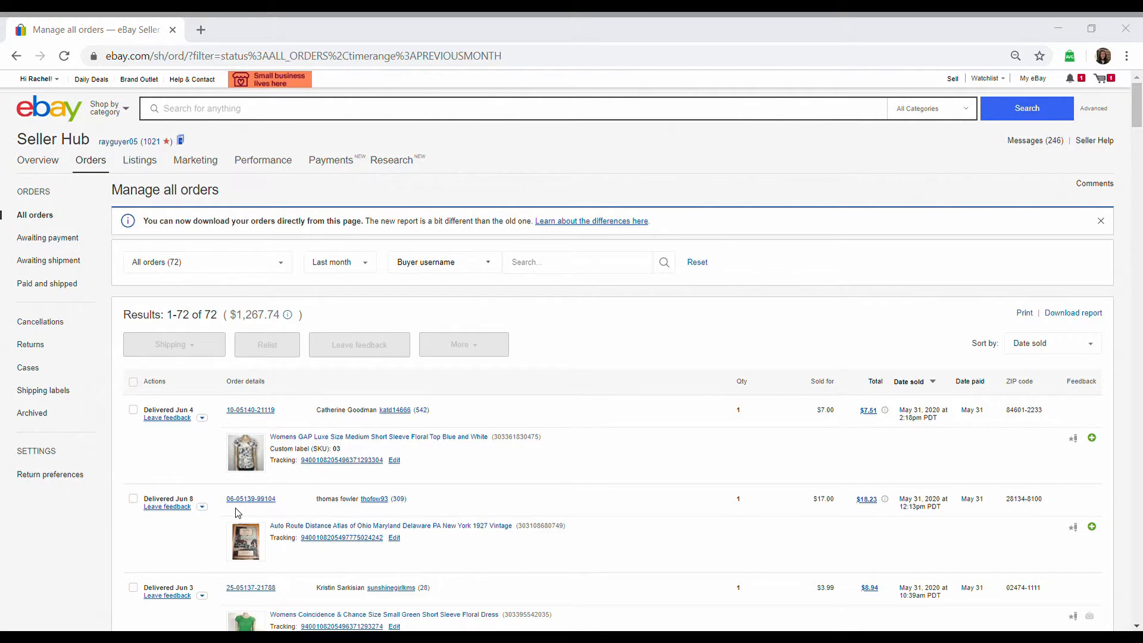
{"action": "mouse_move", "coordinate": [486, 360]}
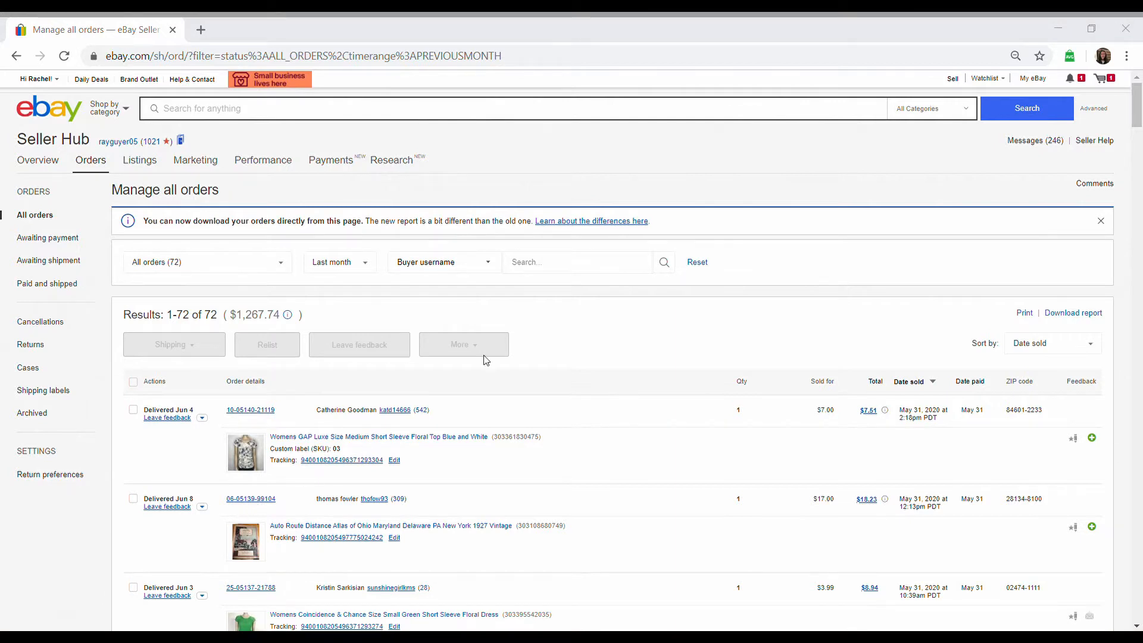
{"action": "left_click", "coordinate": [1073, 313]}
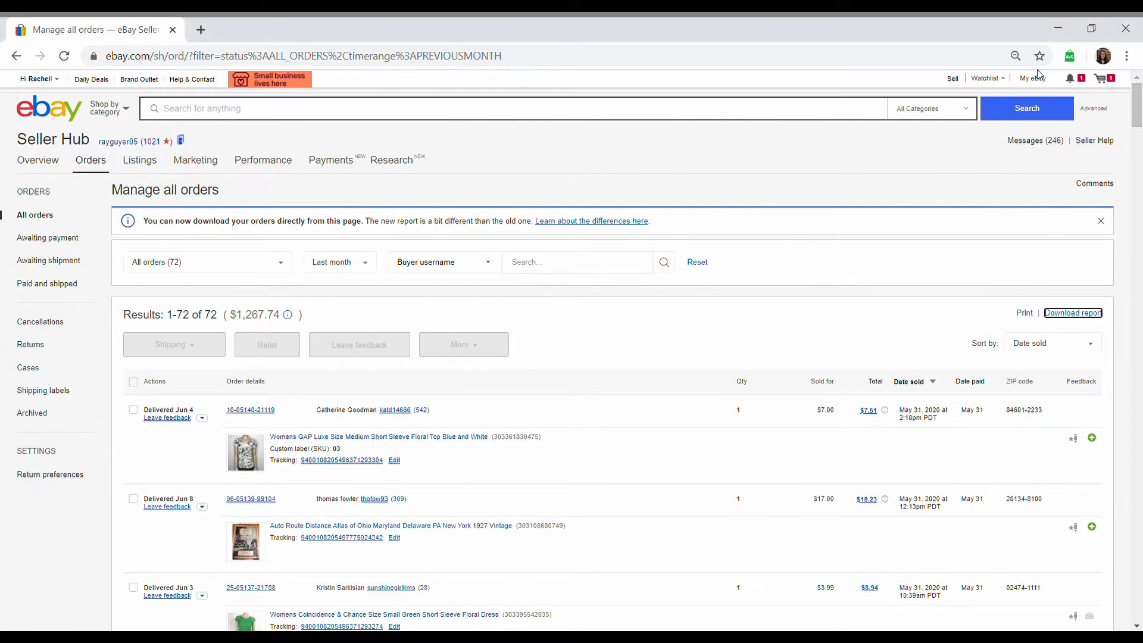
{"action": "mouse_move", "coordinate": [1036, 93]}
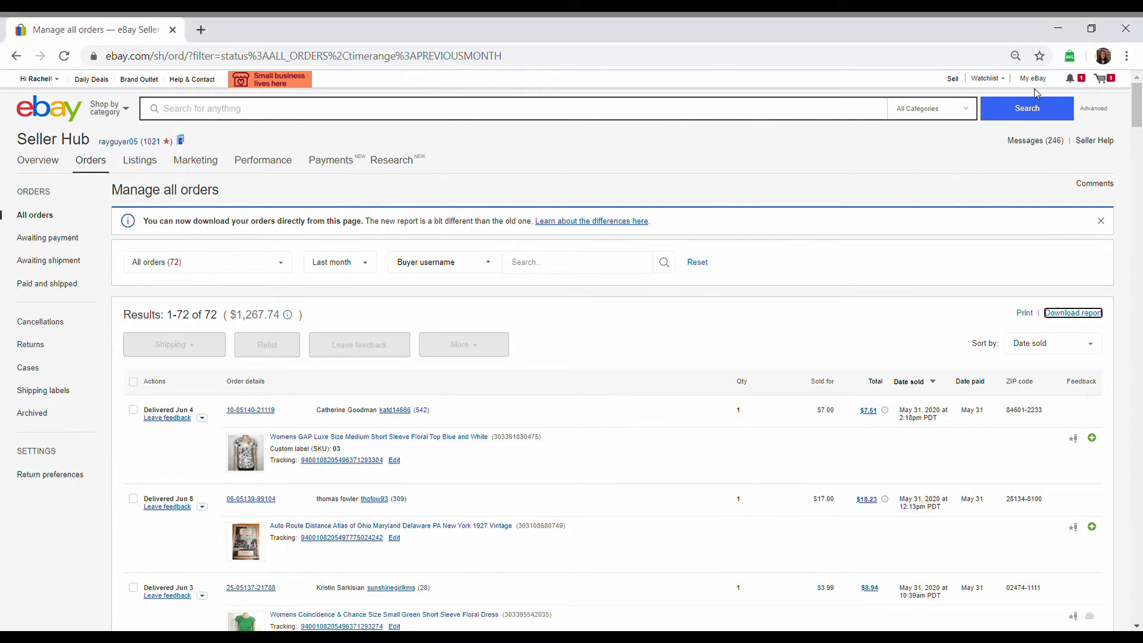
Step: Reach the Seller Account summary via My eBay Messages and the Account settings
{"action": "left_click", "coordinate": [1032, 79]}
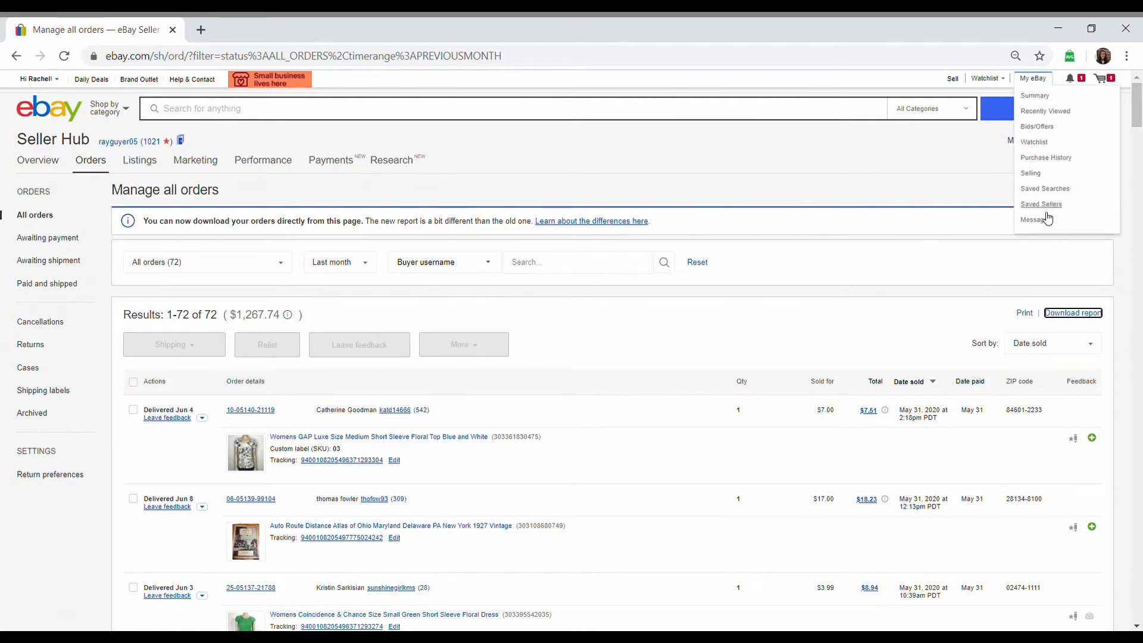
{"action": "left_click", "coordinate": [1035, 220]}
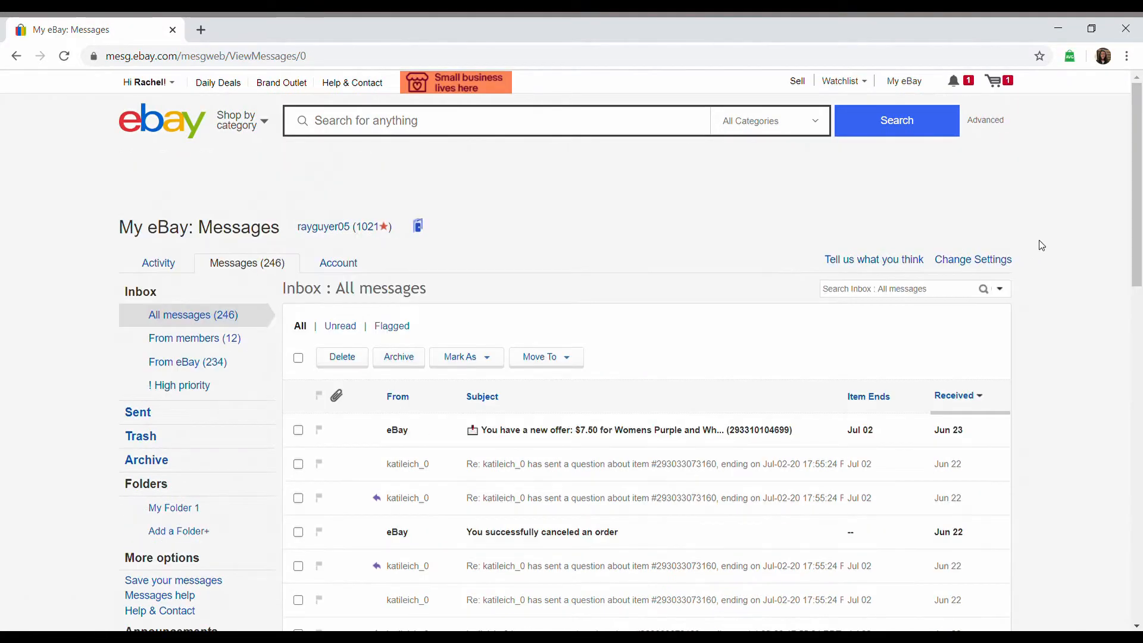
{"action": "left_click", "coordinate": [337, 262]}
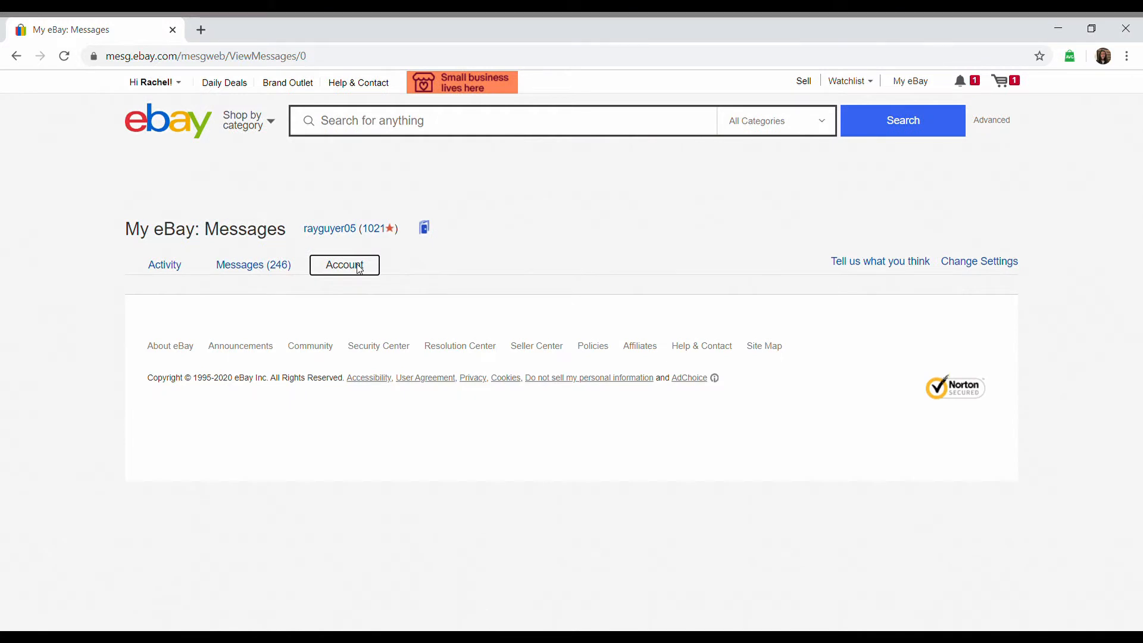
{"action": "left_click", "coordinate": [344, 264]}
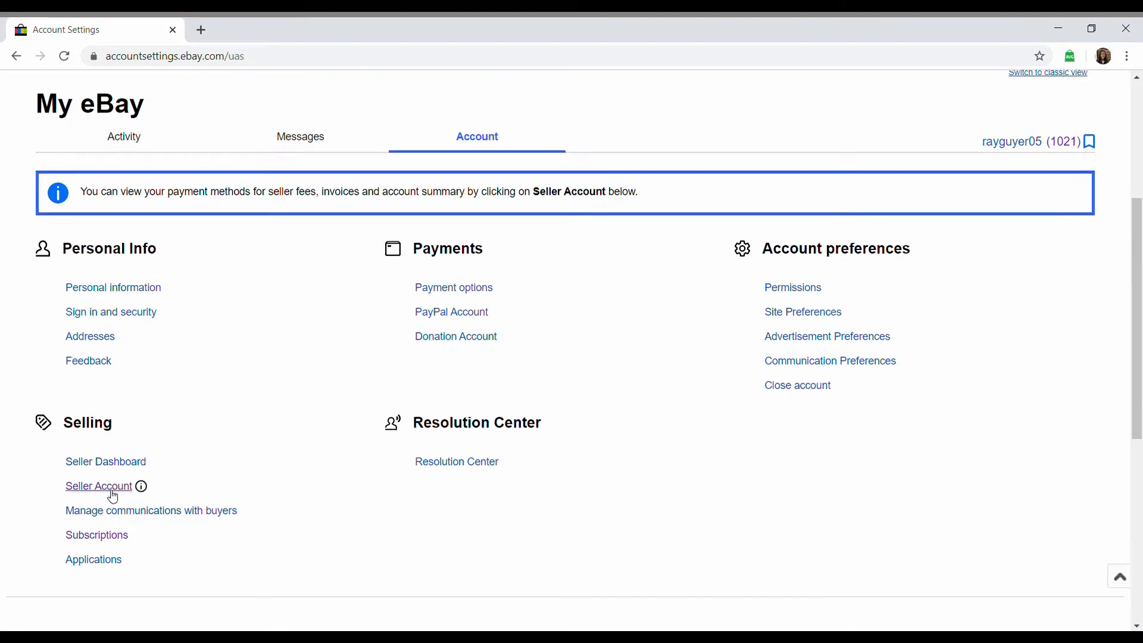
{"action": "left_click", "coordinate": [99, 486]}
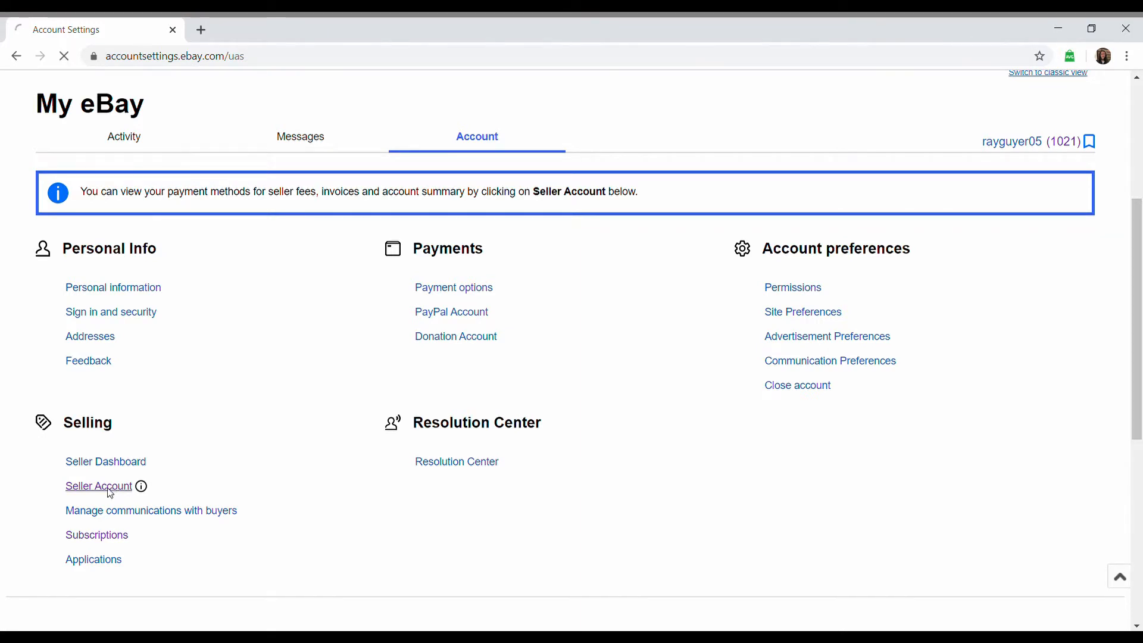
{"action": "left_click", "coordinate": [98, 486]}
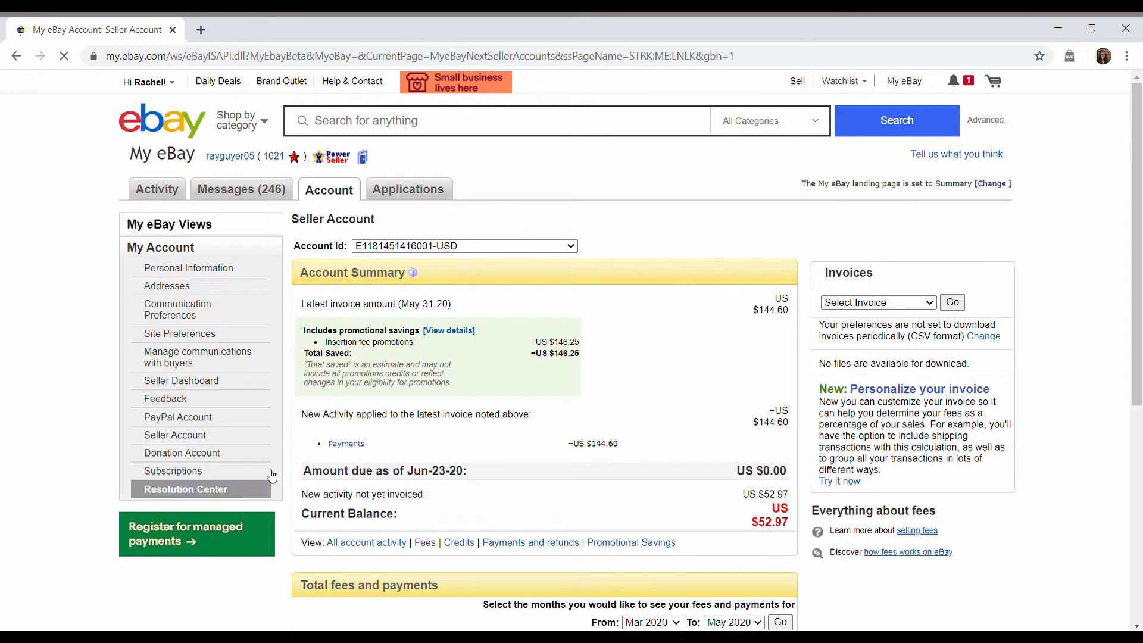
Step: View the account's fee activity listing June 2020 final value fees
{"action": "scroll", "scroll_direction": "down", "scroll_amount": 3}
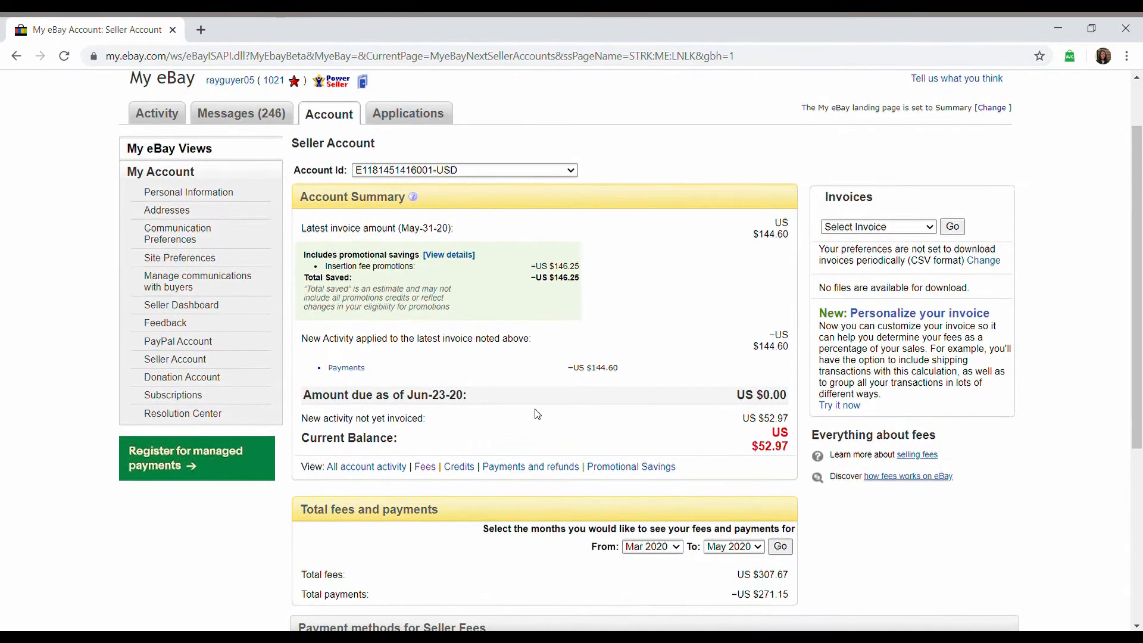
{"action": "mouse_move", "coordinate": [548, 415]}
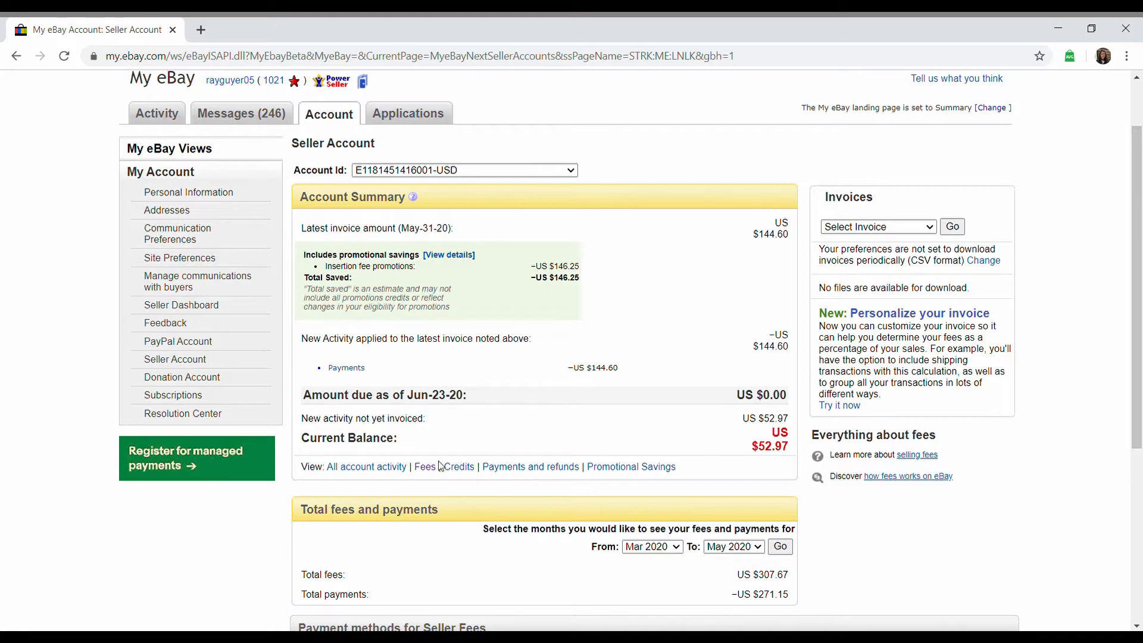
{"action": "left_click", "coordinate": [425, 467]}
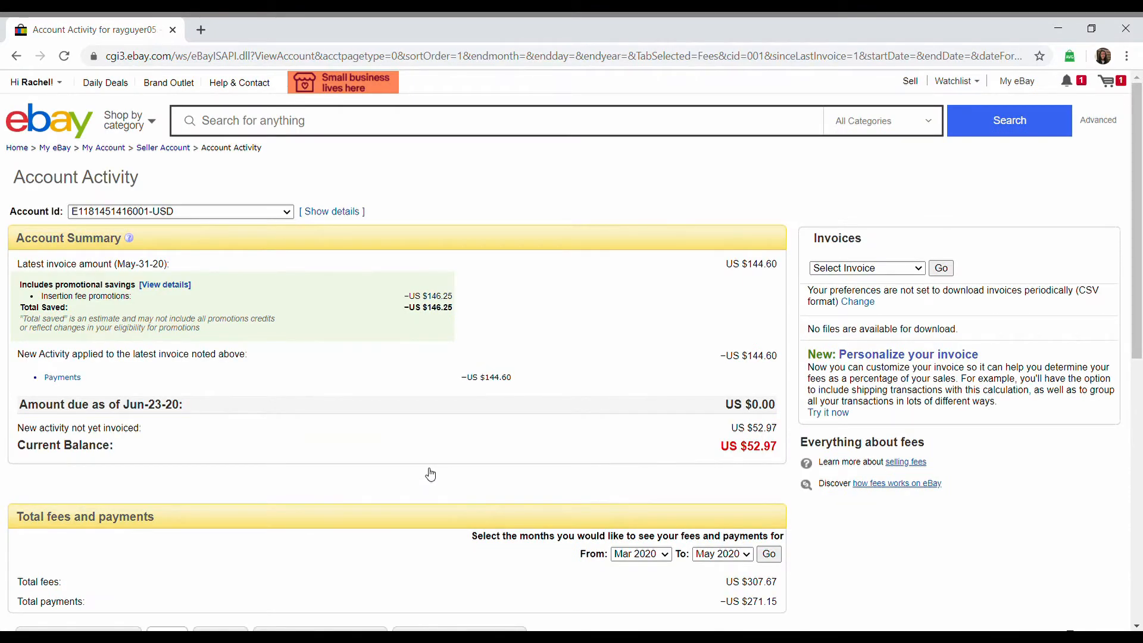
{"action": "scroll", "scroll_direction": "down", "scroll_amount": 3}
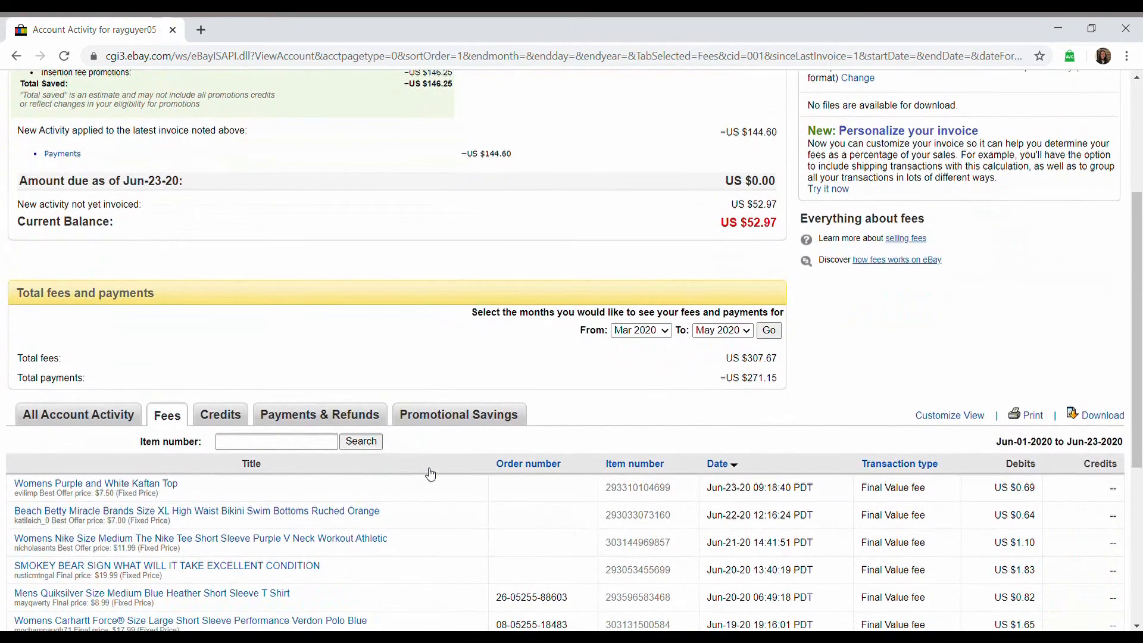
{"action": "scroll", "scroll_direction": "down", "scroll_amount": 3}
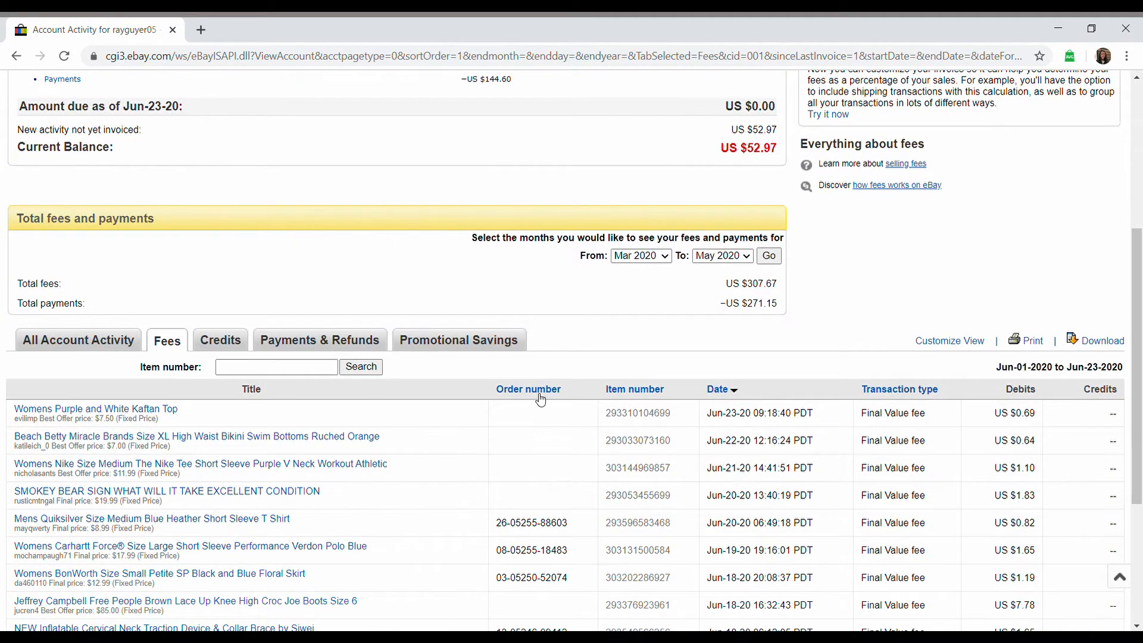
Step: Customize the fee view with a From date of 05/01/2020
{"action": "left_click", "coordinate": [949, 341]}
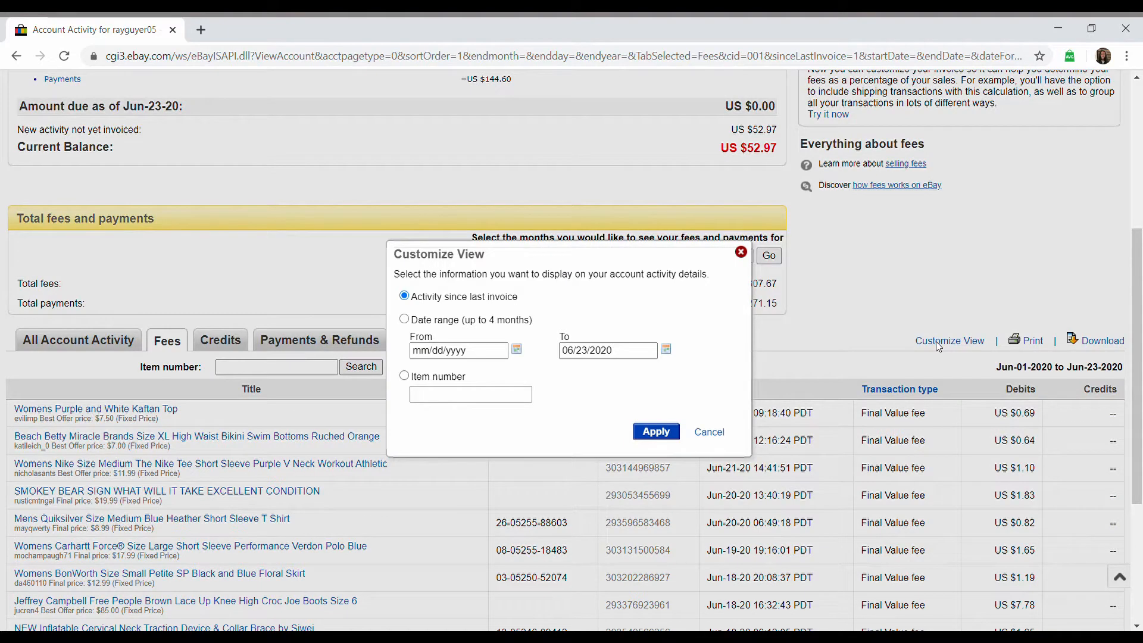
{"action": "left_click", "coordinate": [459, 350]}
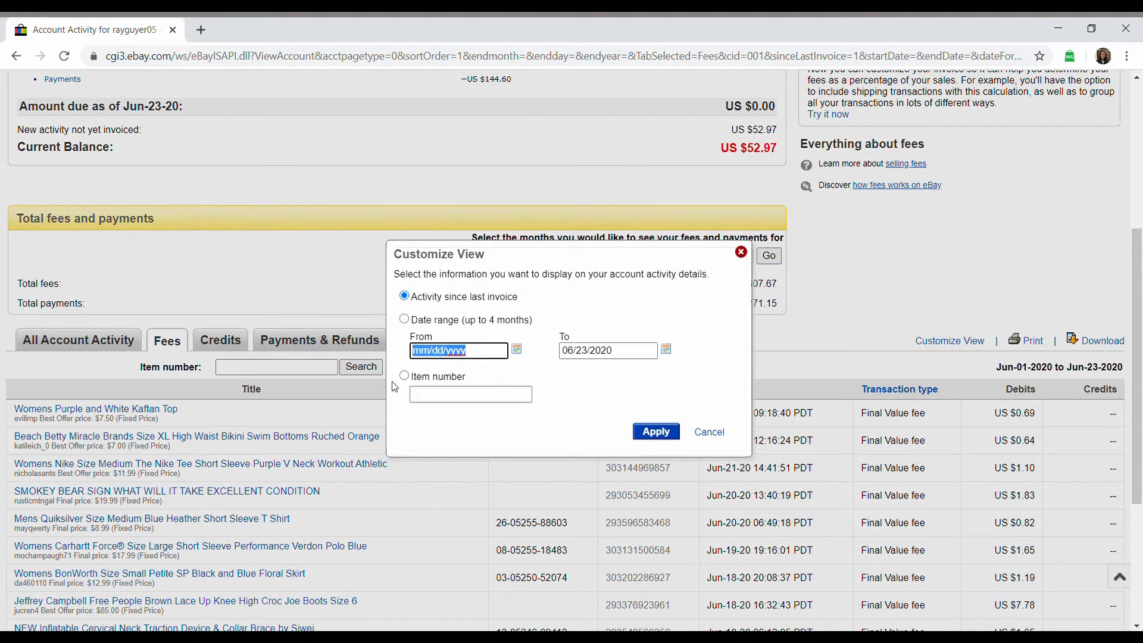
{"action": "type", "text": "05/01/202"}
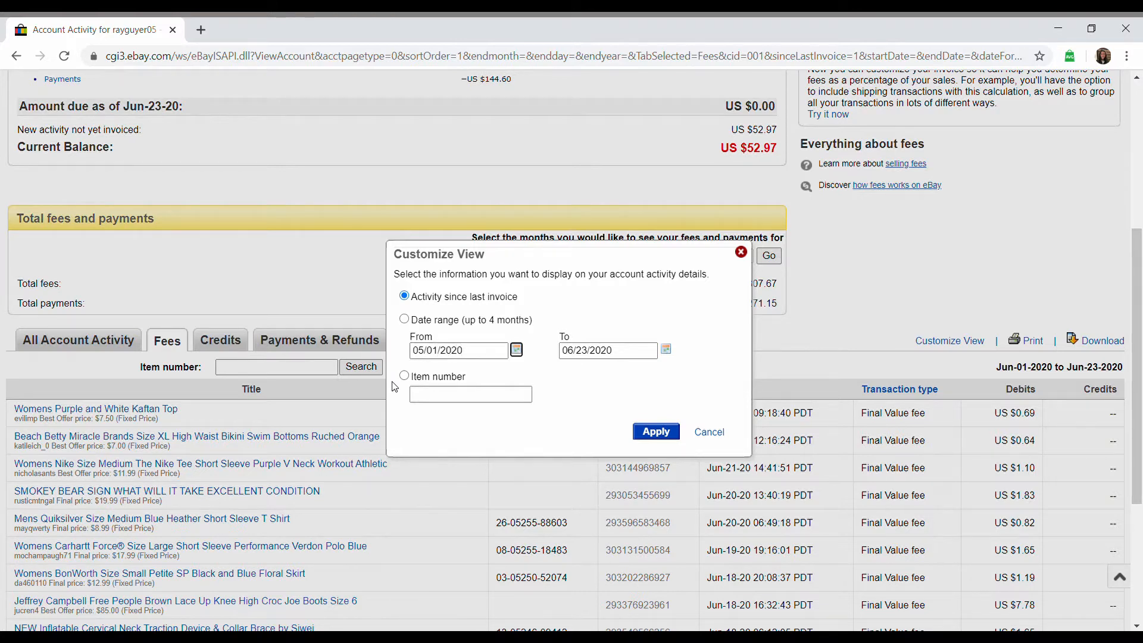
{"action": "type", "text": "05/3"}
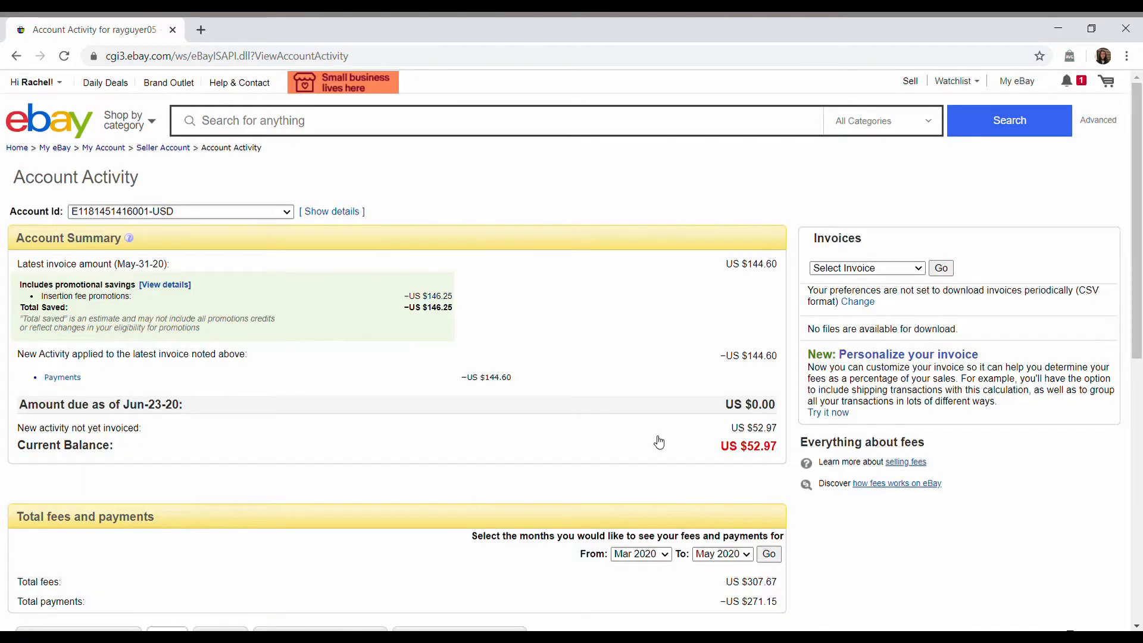
{"action": "scroll", "scroll_direction": "down", "scroll_amount": 3}
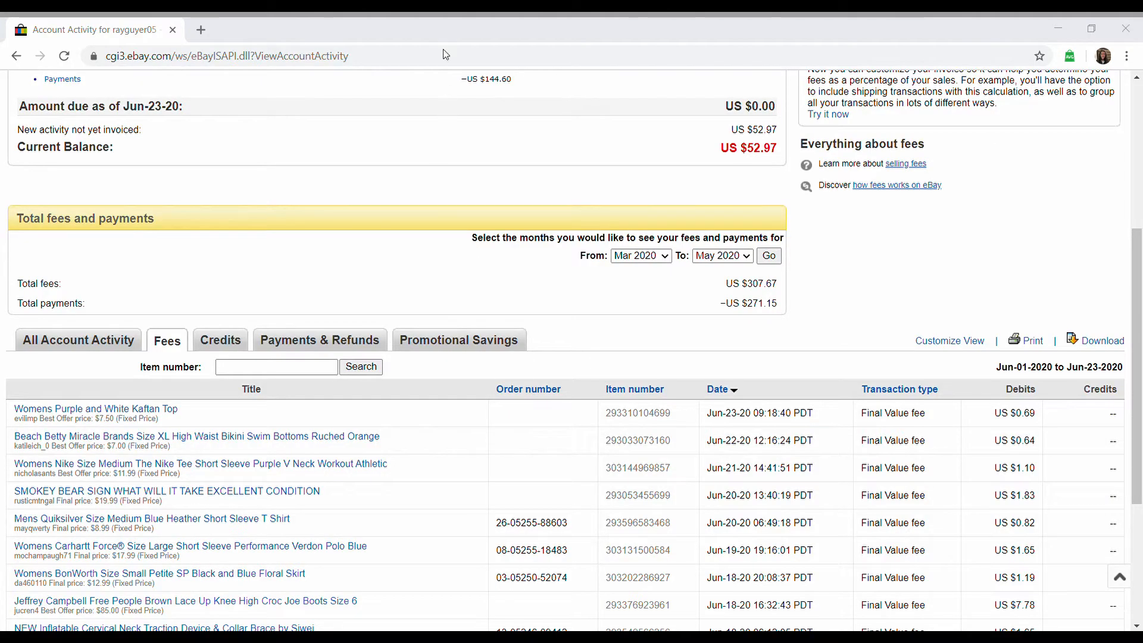
{"action": "mouse_move", "coordinate": [506, 293]}
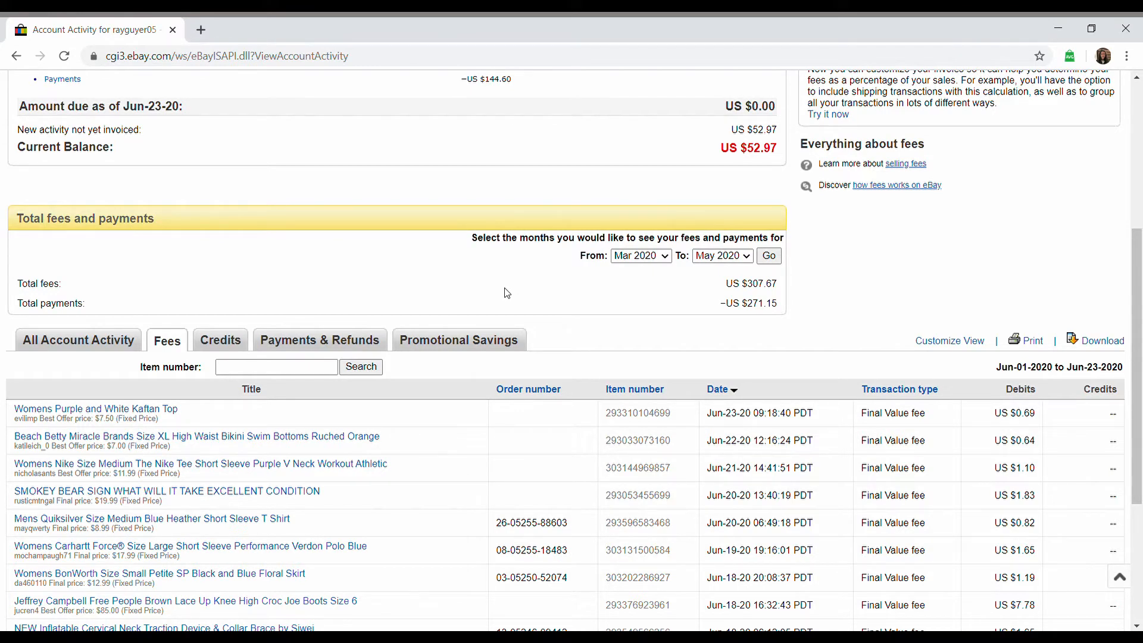
Step: Sign in to paypal.com with saved credentials to reach the business dashboard
{"action": "left_click", "coordinate": [379, 28]}
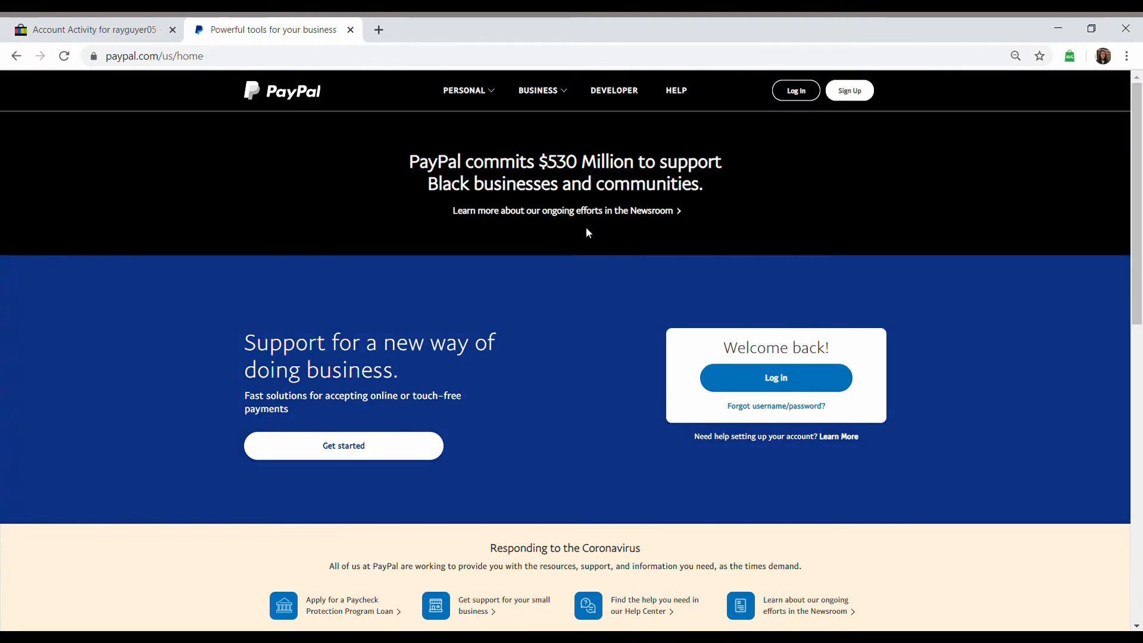
{"action": "left_click", "coordinate": [775, 378]}
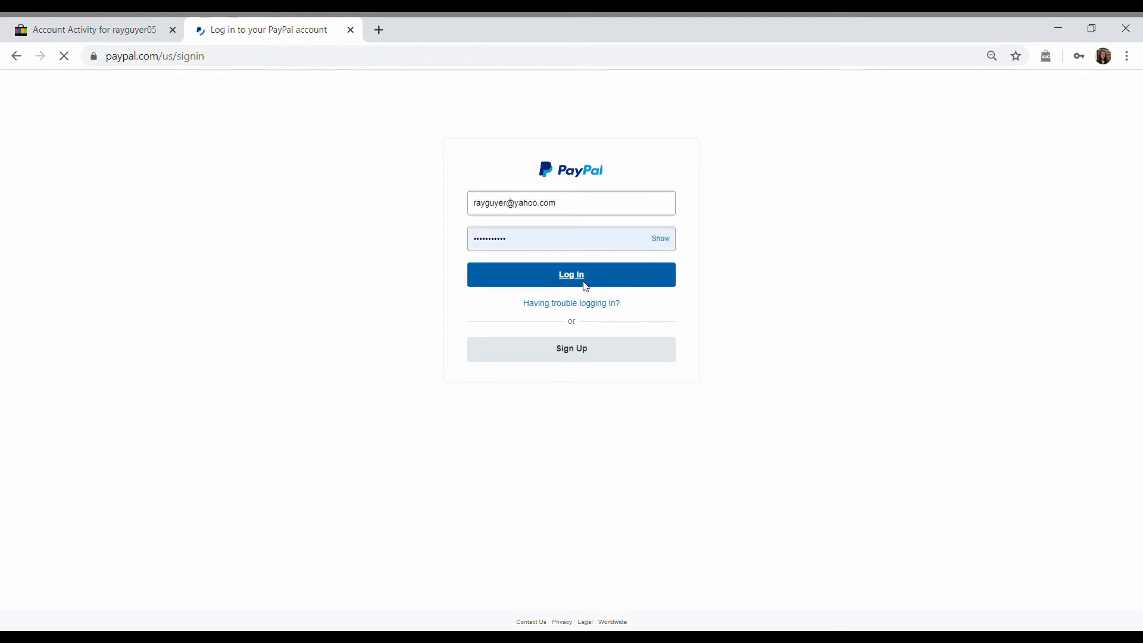
{"action": "left_click", "coordinate": [571, 274]}
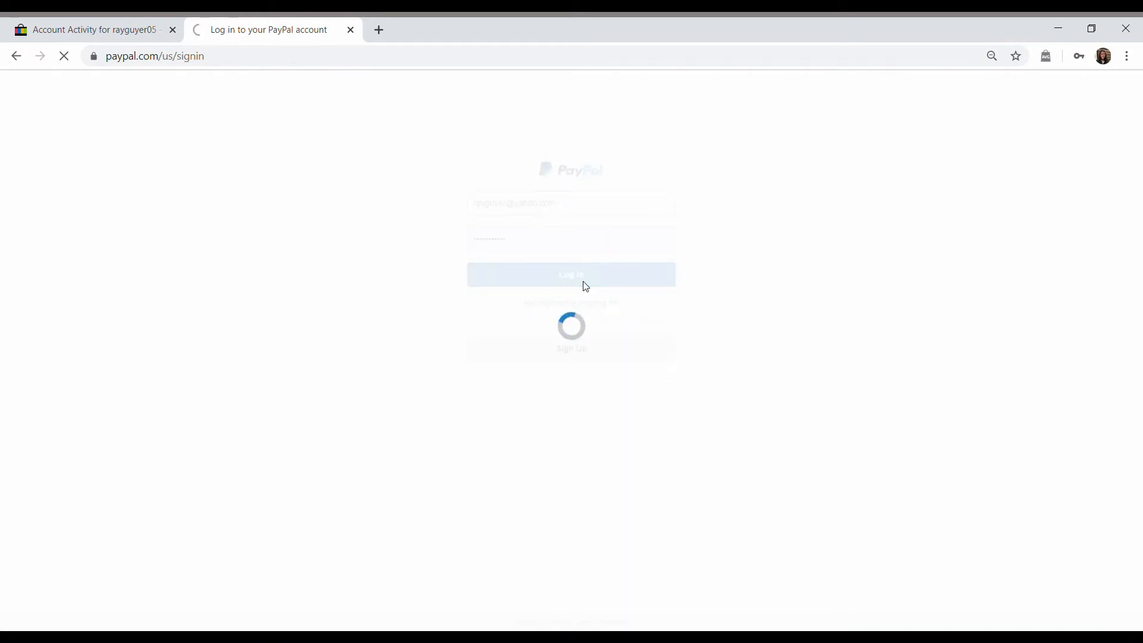
{"action": "left_click", "coordinate": [571, 275]}
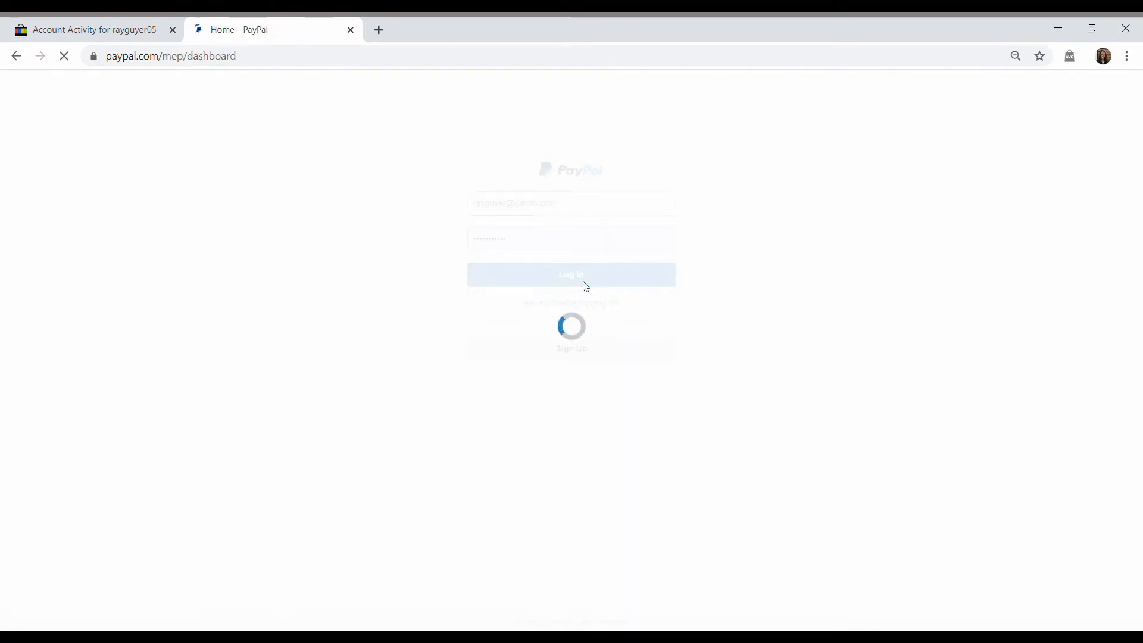
{"action": "left_click", "coordinate": [571, 275]}
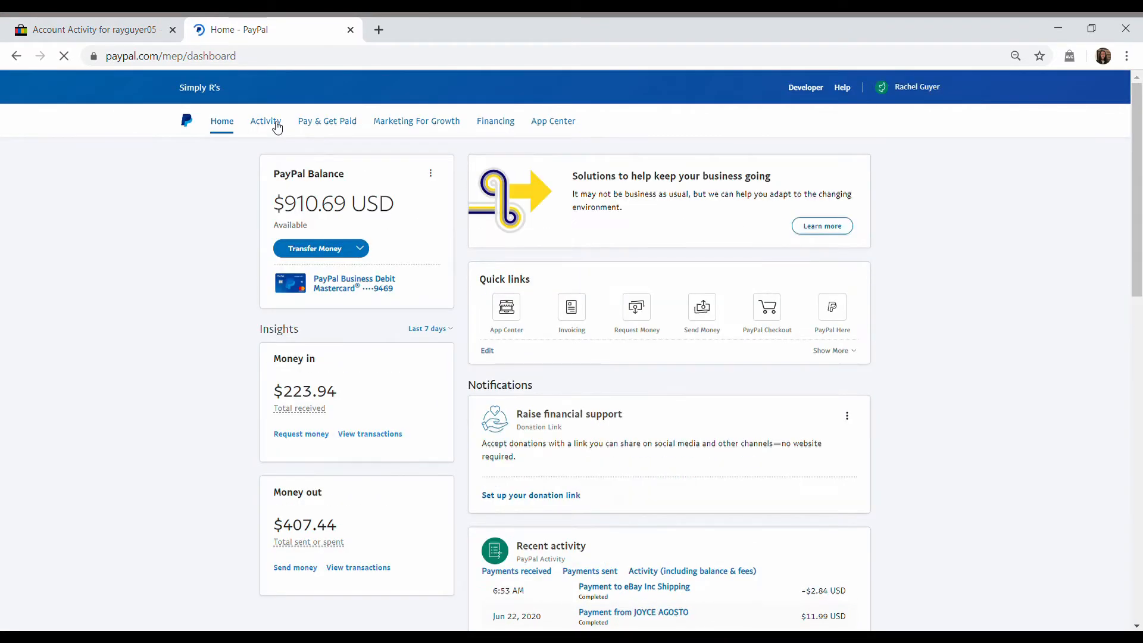
Step: Go to Activity > All Reports and expand the Financial summaries section
{"action": "left_click", "coordinate": [265, 120]}
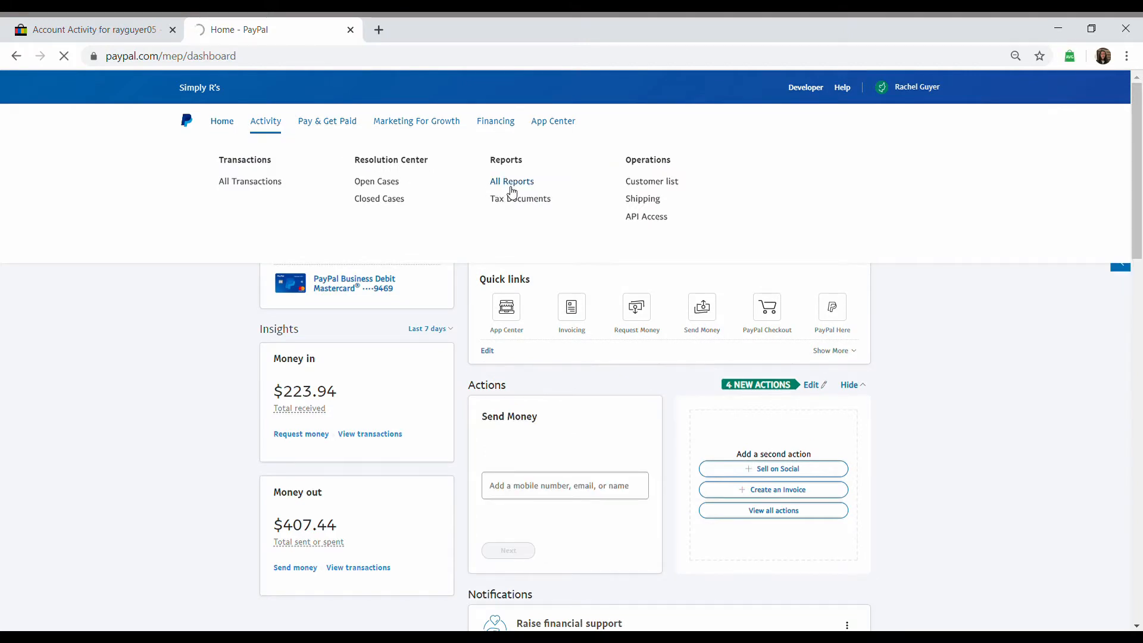
{"action": "left_click", "coordinate": [511, 181]}
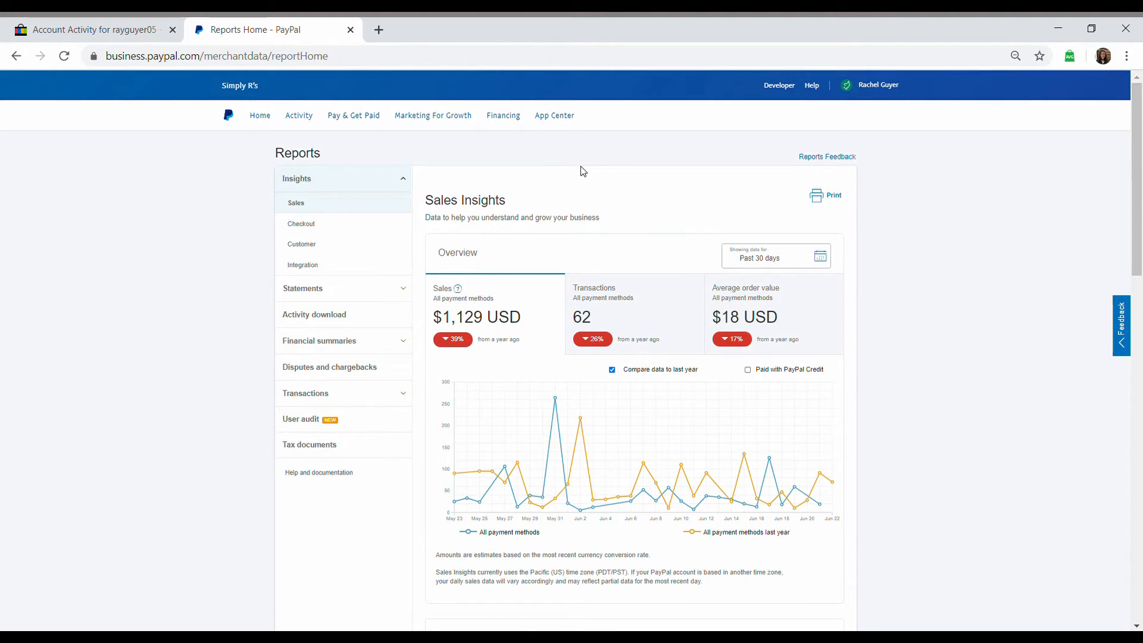
{"action": "mouse_move", "coordinate": [579, 174]}
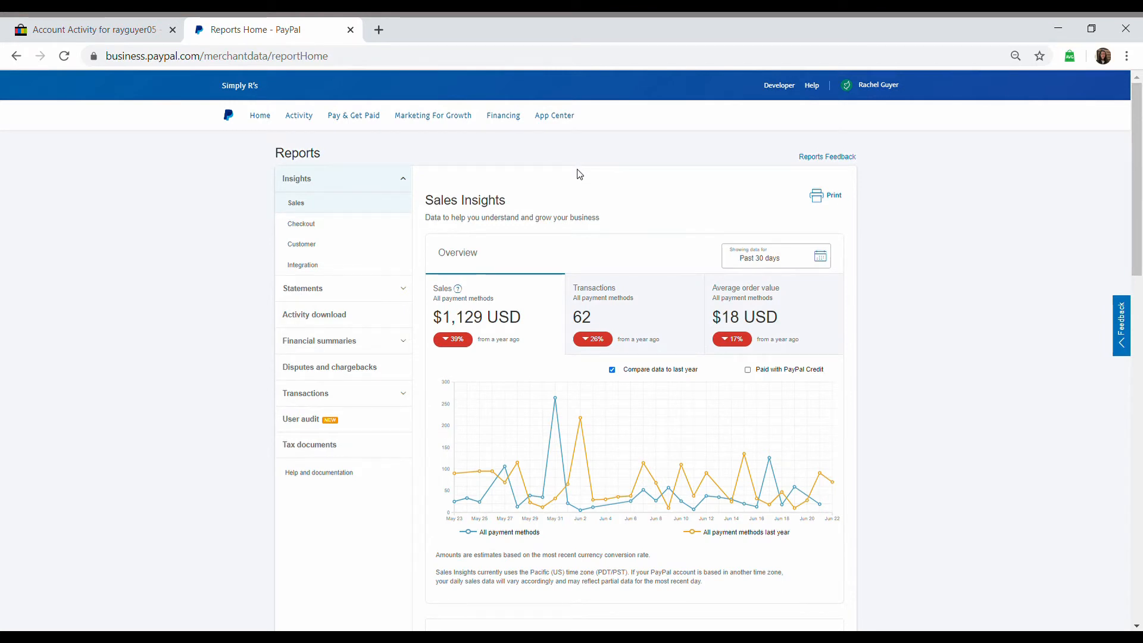
{"action": "scroll", "scroll_direction": "down", "scroll_amount": 3}
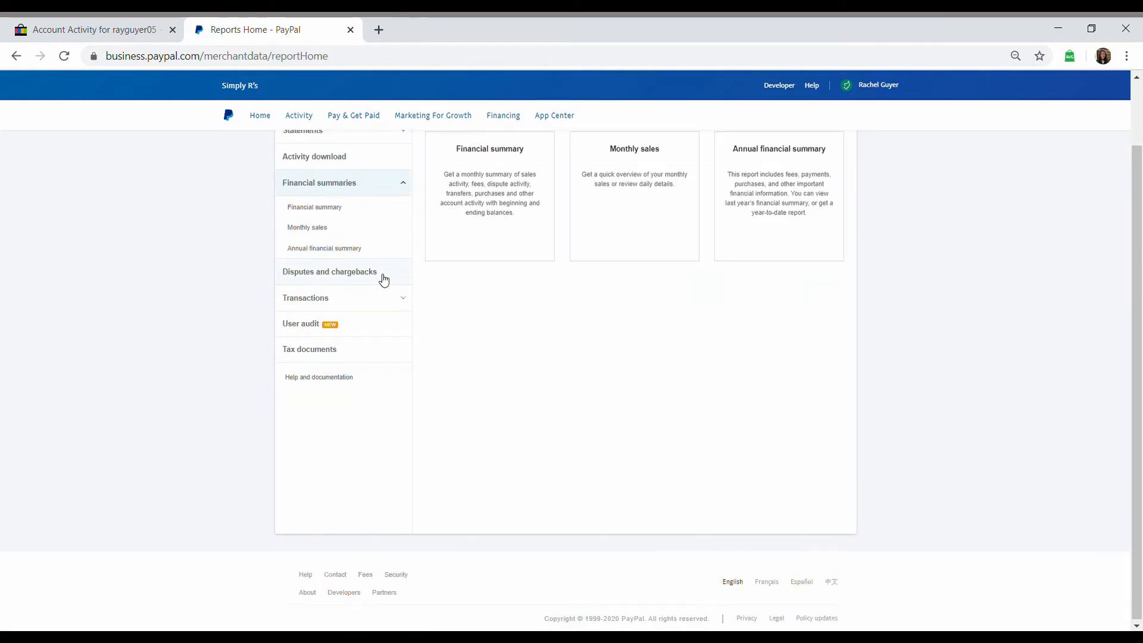
Step: Create the May 2020 USD financial summary and drill into its -59.62 Fees total
{"action": "left_click", "coordinate": [314, 207]}
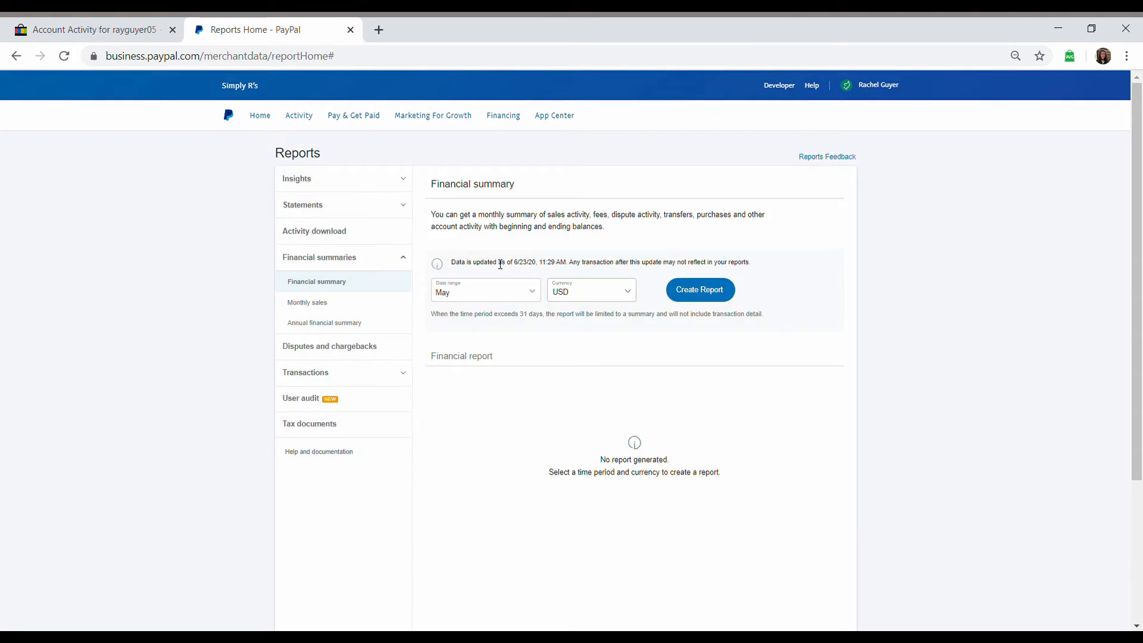
{"action": "left_click", "coordinate": [699, 289]}
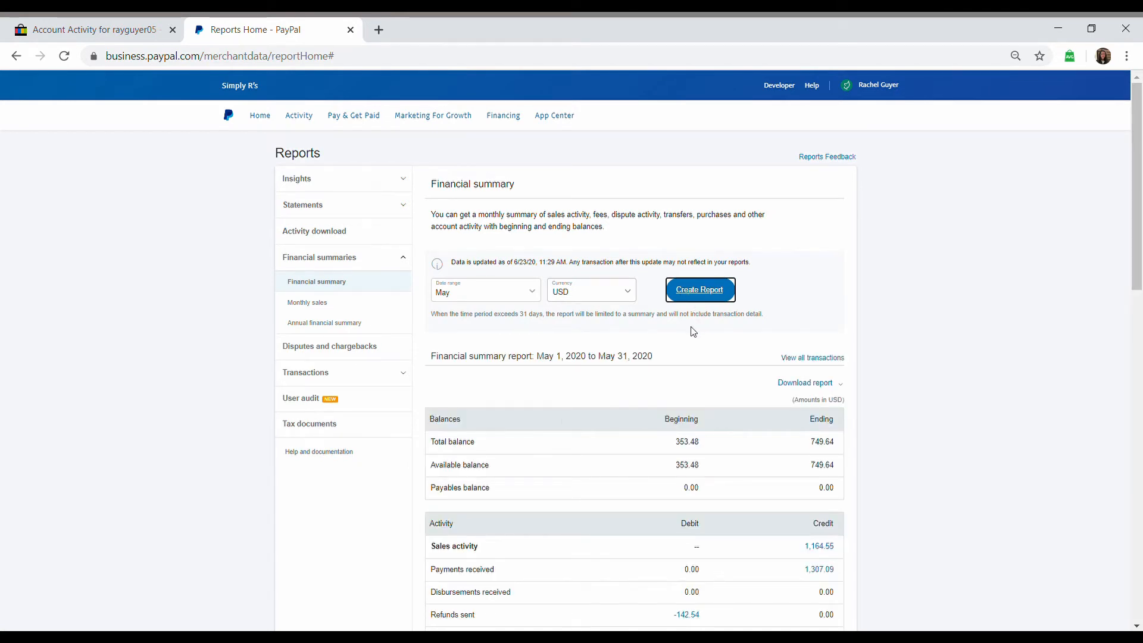
{"action": "scroll", "scroll_direction": "down", "scroll_amount": 3}
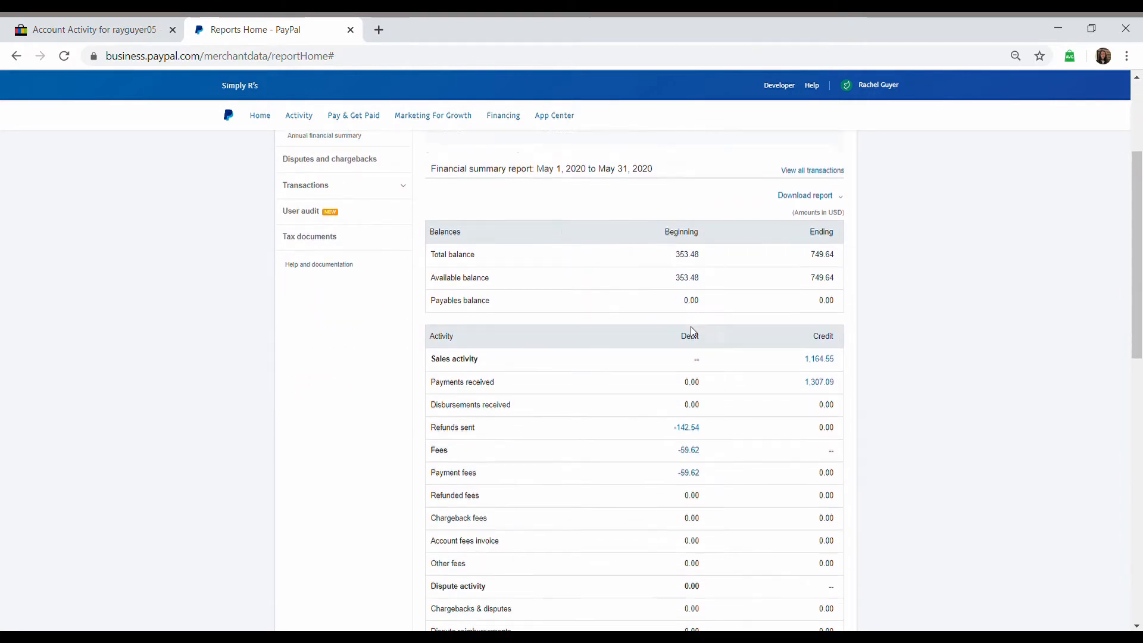
{"action": "scroll", "scroll_direction": "down", "scroll_amount": 3}
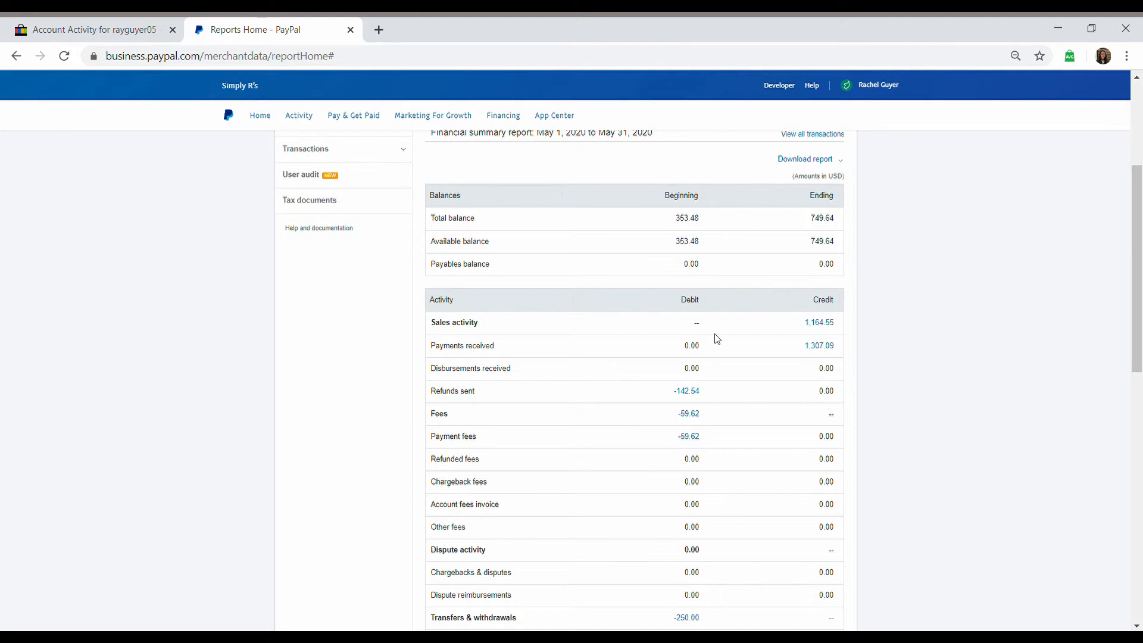
{"action": "scroll", "scroll_direction": "down", "scroll_amount": 3}
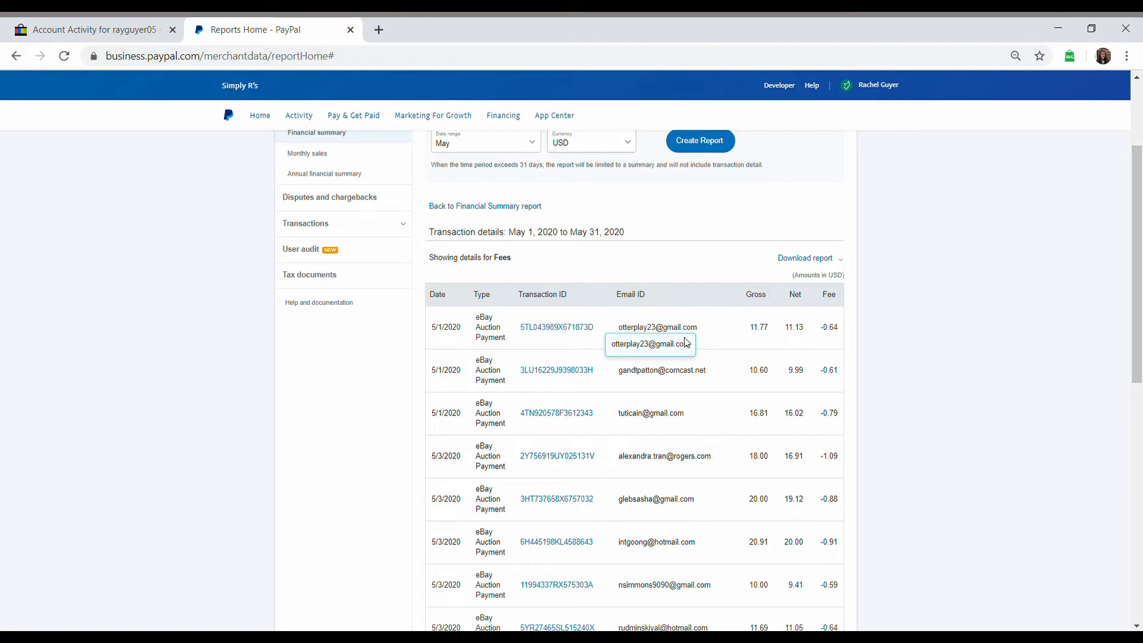
Step: Download the May fee transaction details report in CSV format
{"action": "left_click", "coordinate": [805, 258]}
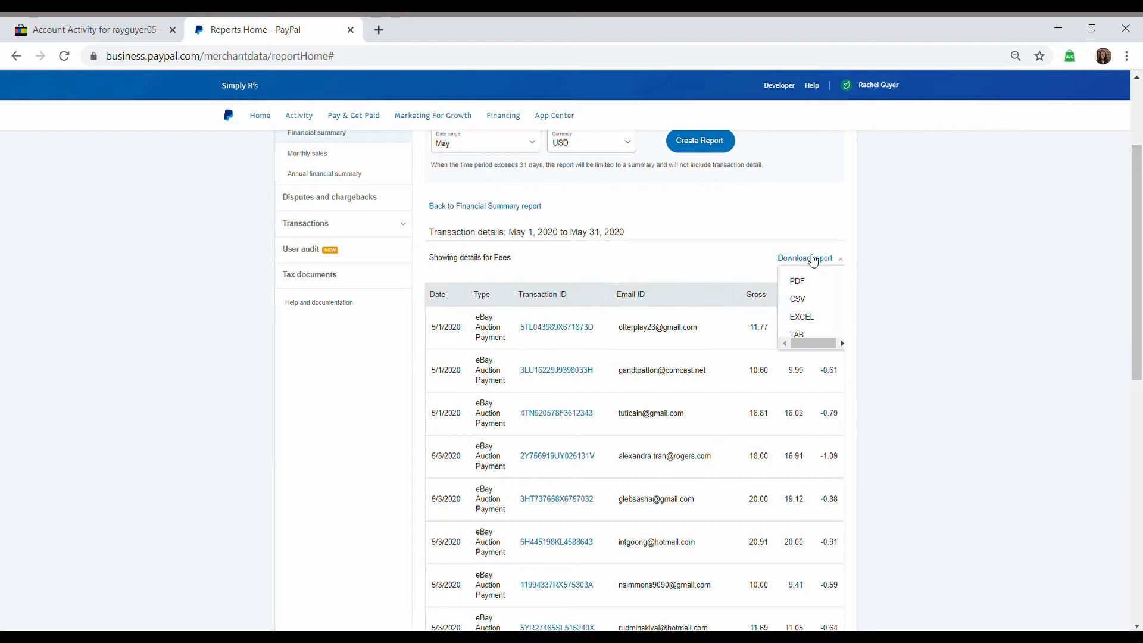
{"action": "left_click", "coordinate": [802, 317]}
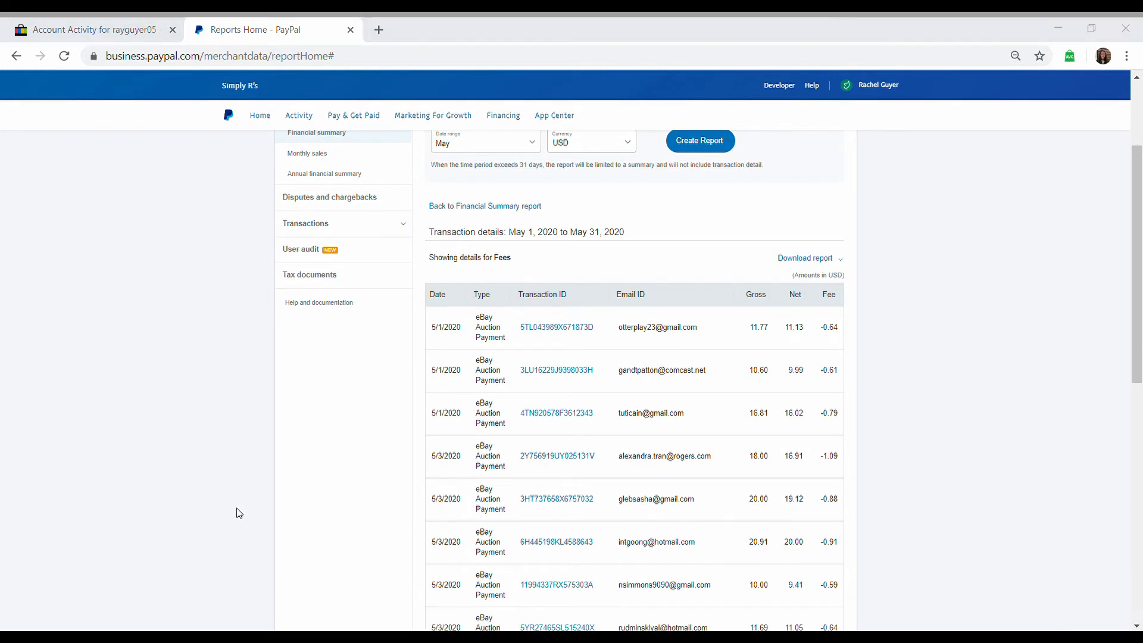
{"action": "mouse_move", "coordinate": [241, 501]}
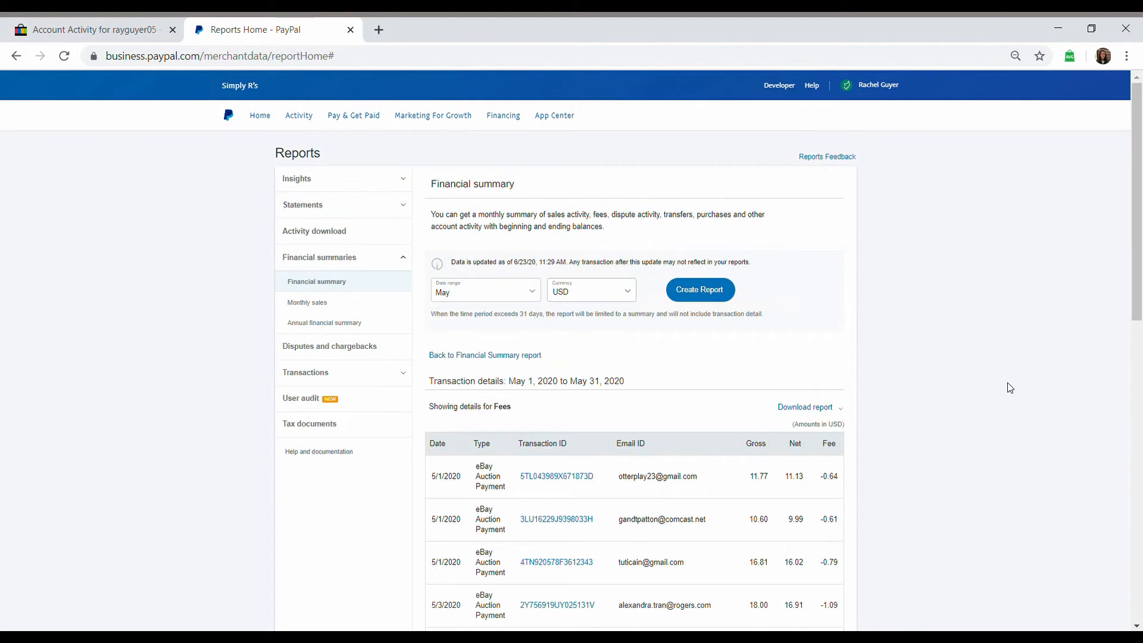
{"action": "mouse_move", "coordinate": [534, 367]}
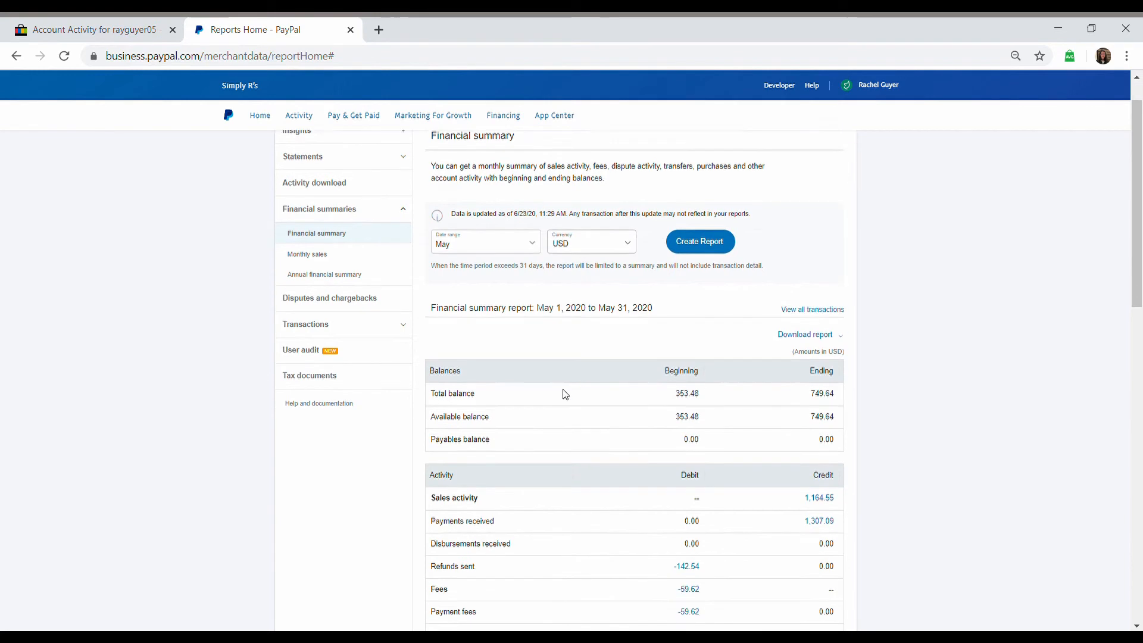
Step: Download May purchase activity details as CSV and view the file in Excel
{"action": "scroll", "scroll_direction": "down", "scroll_amount": 3}
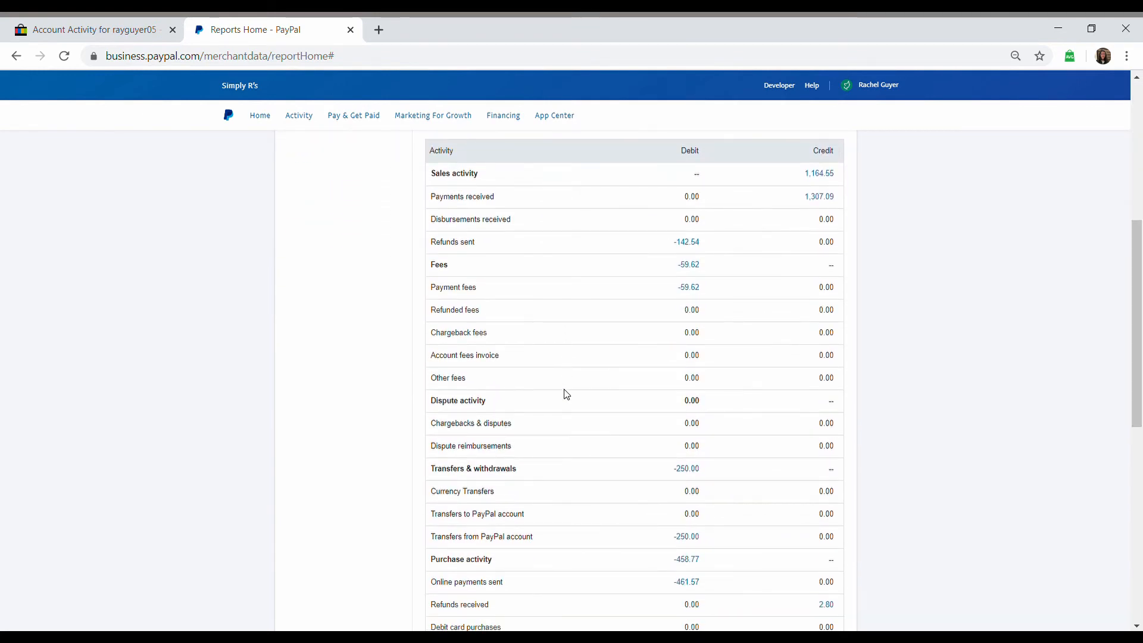
{"action": "scroll", "scroll_direction": "down", "scroll_amount": 3}
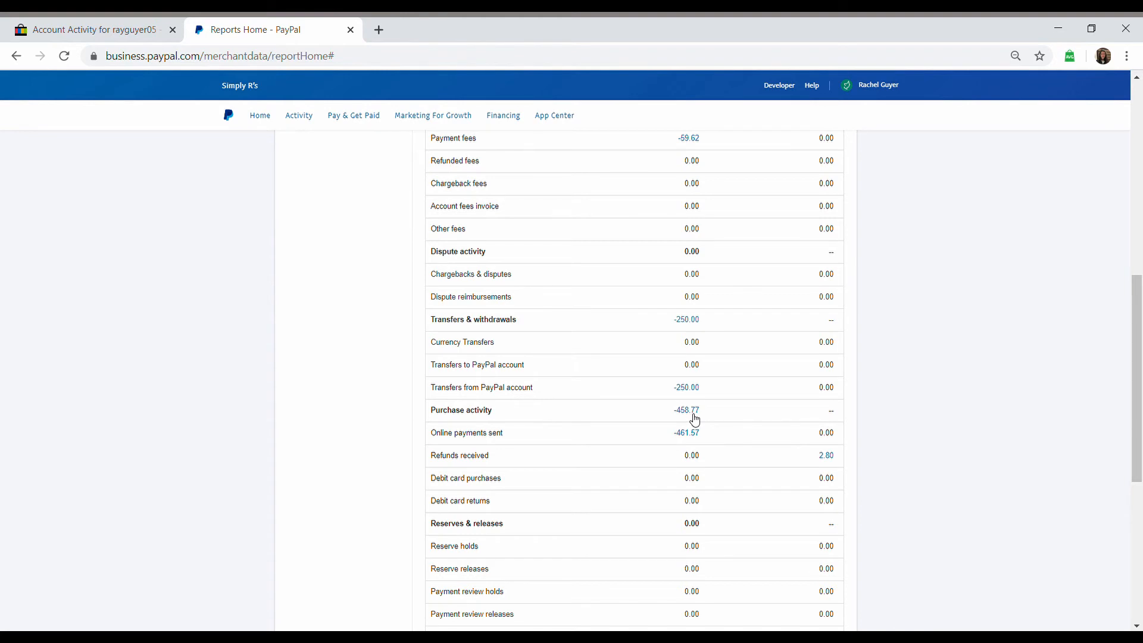
{"action": "mouse_move", "coordinate": [706, 406]}
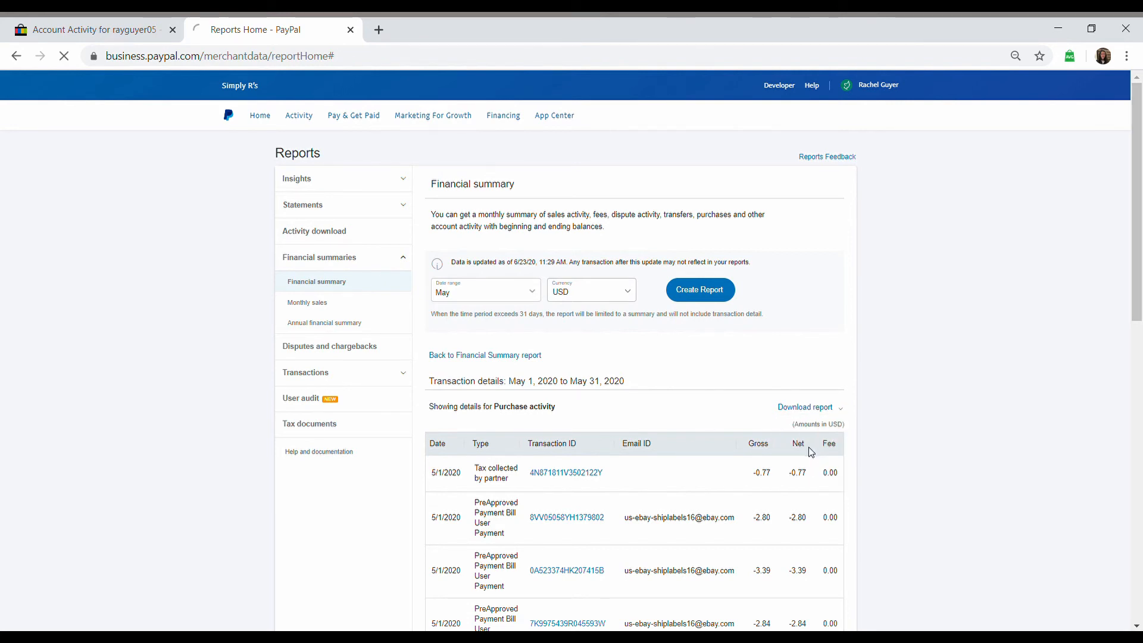
{"action": "left_click", "coordinate": [804, 407]}
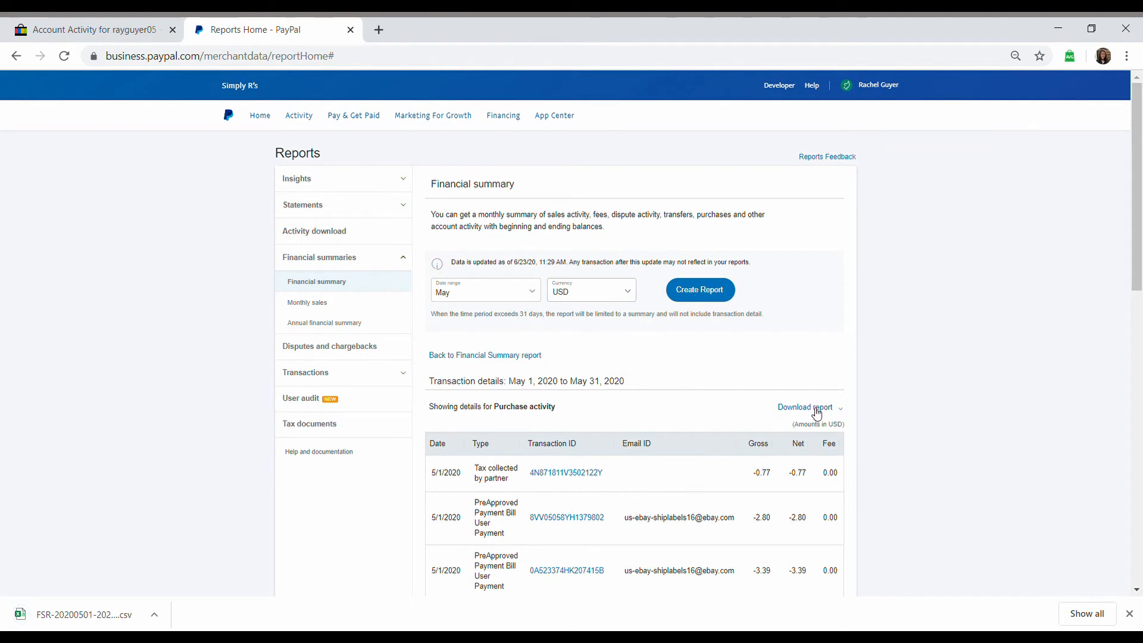
{"action": "mouse_move", "coordinate": [814, 424]}
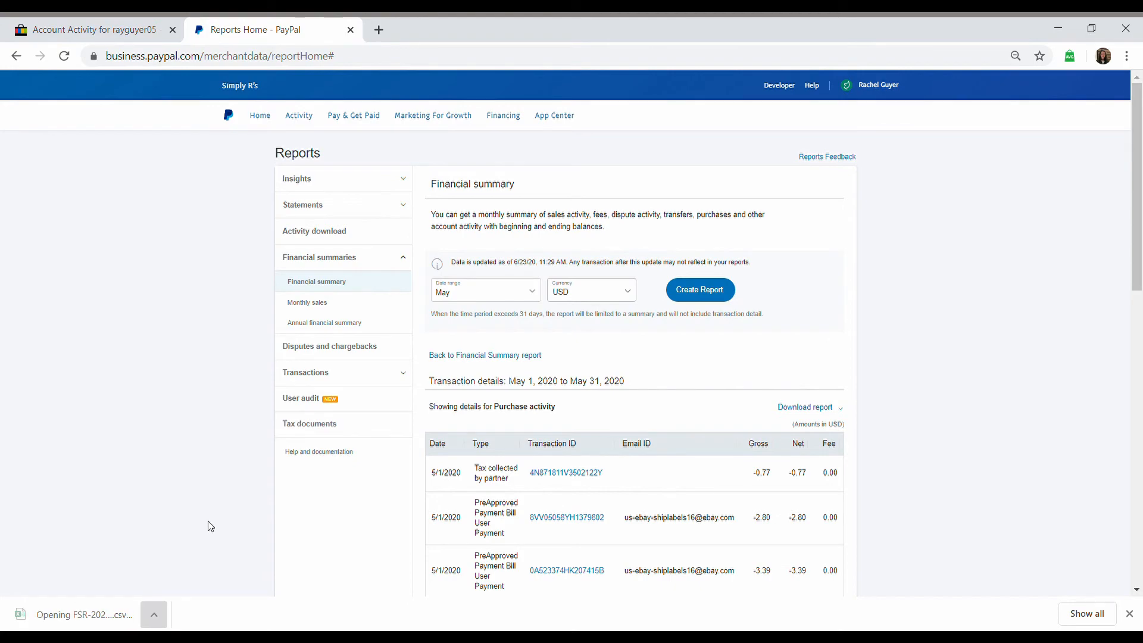
{"action": "left_click", "coordinate": [84, 614]}
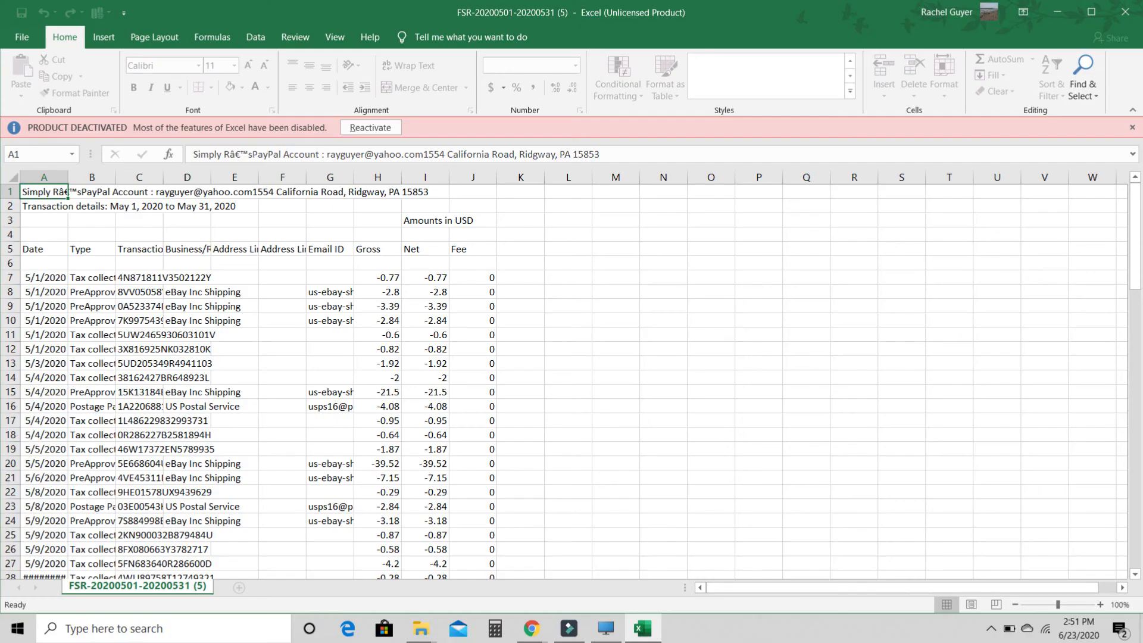